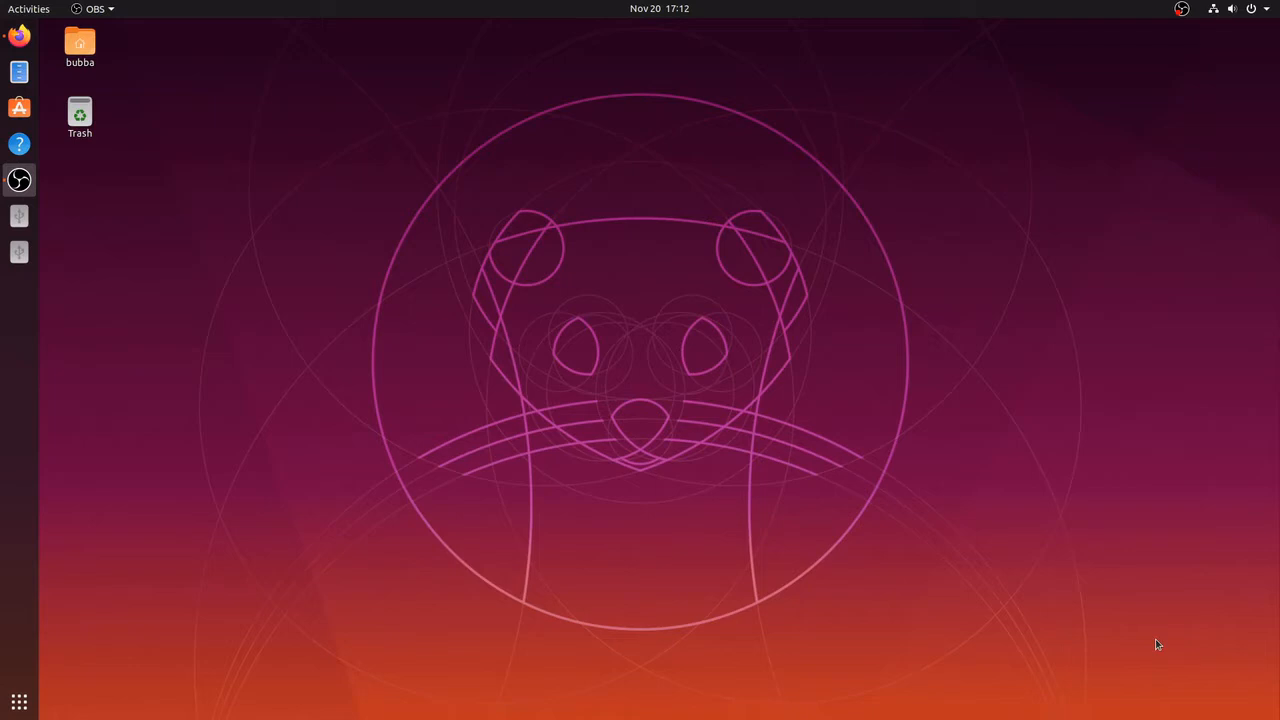
pyautogui.moveTo(1046, 565)
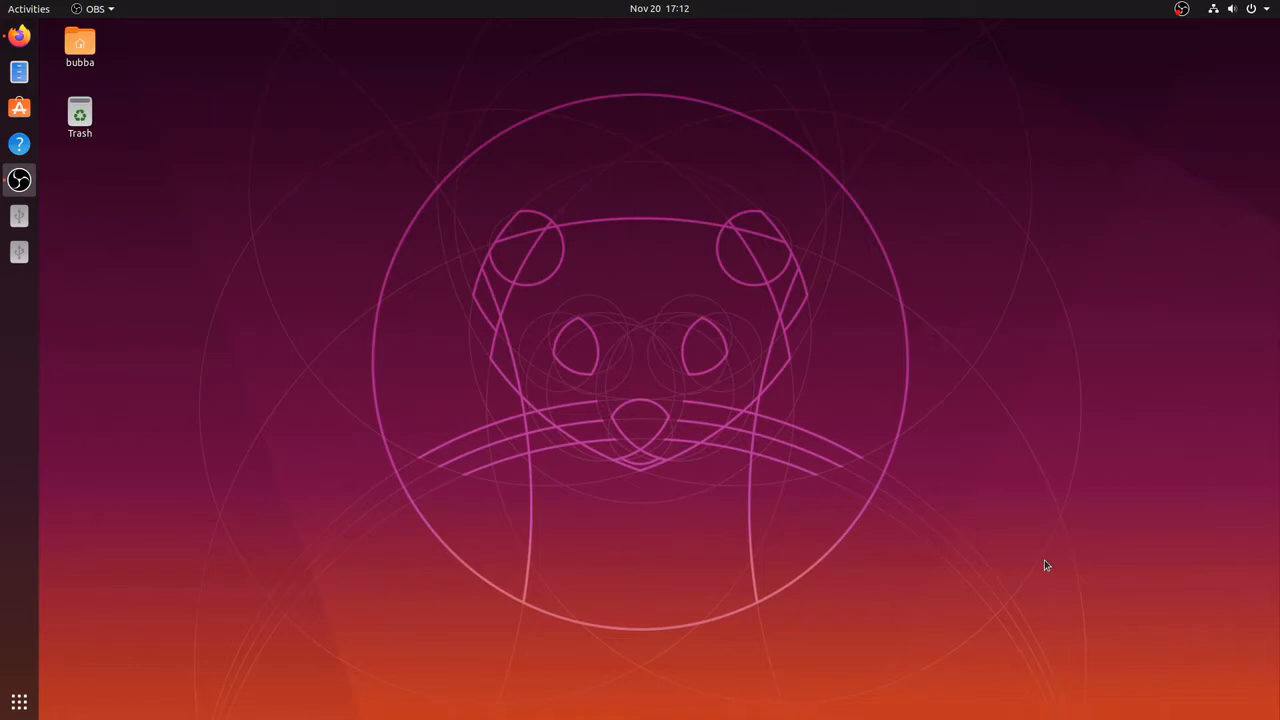
pyautogui.moveTo(291, 467)
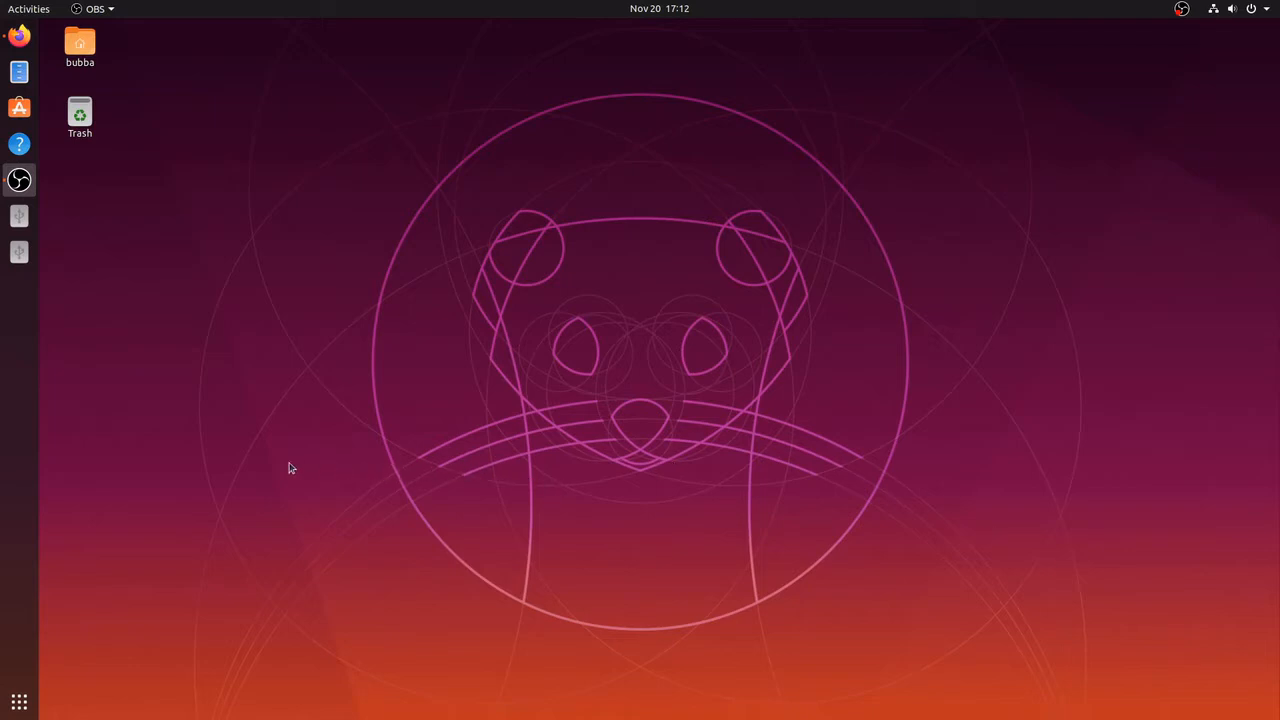
pyautogui.moveTo(265, 470)
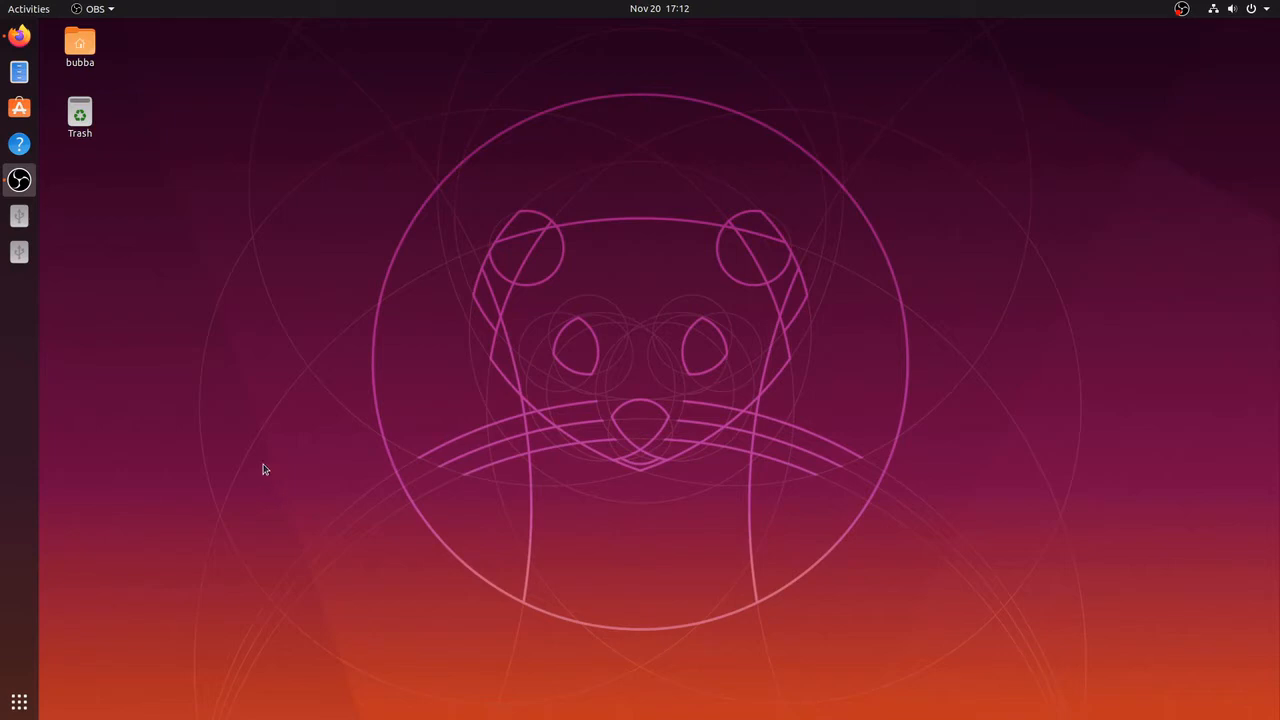
pyautogui.moveTo(258, 458)
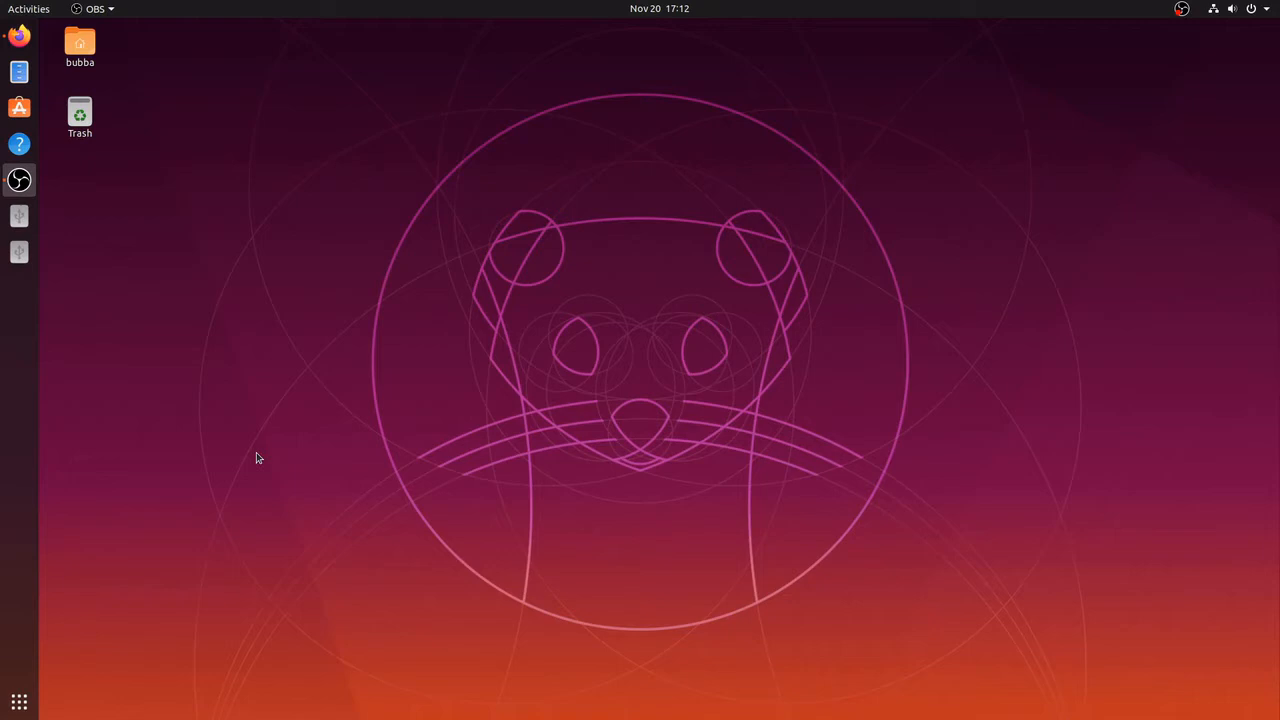
pyautogui.moveTo(220, 399)
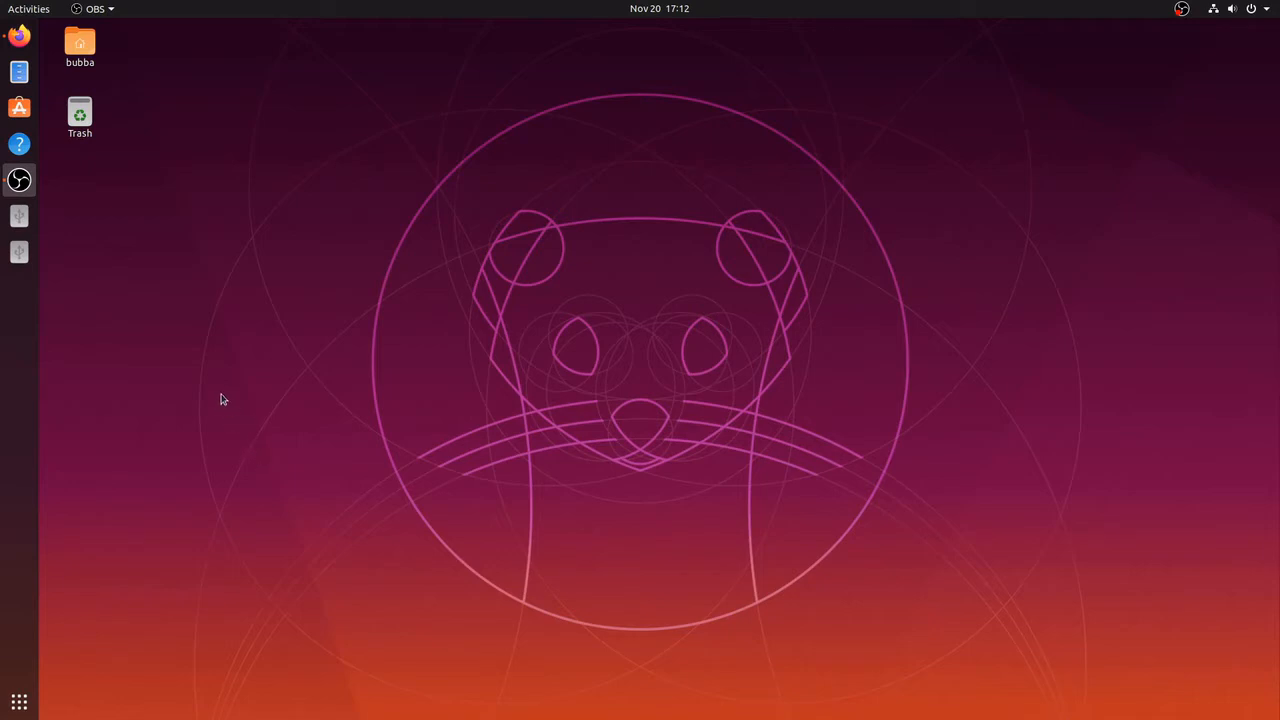
pyautogui.moveTo(210, 421)
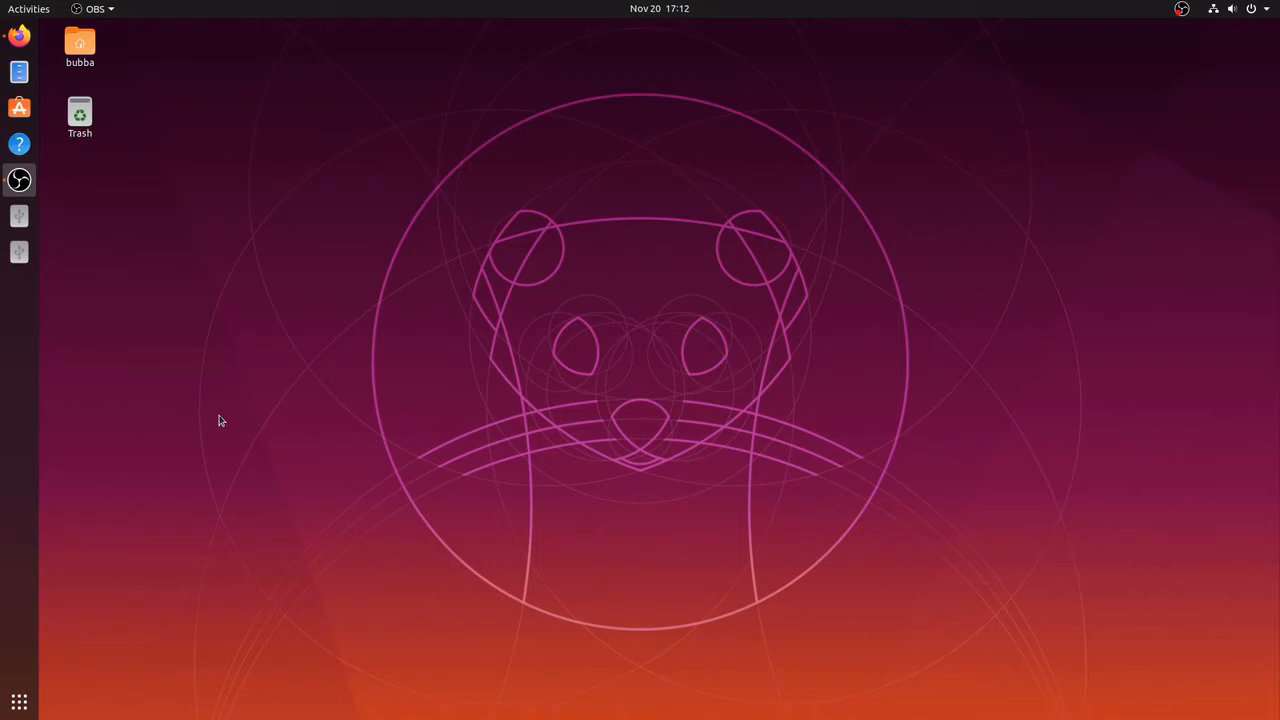
pyautogui.moveTo(210, 435)
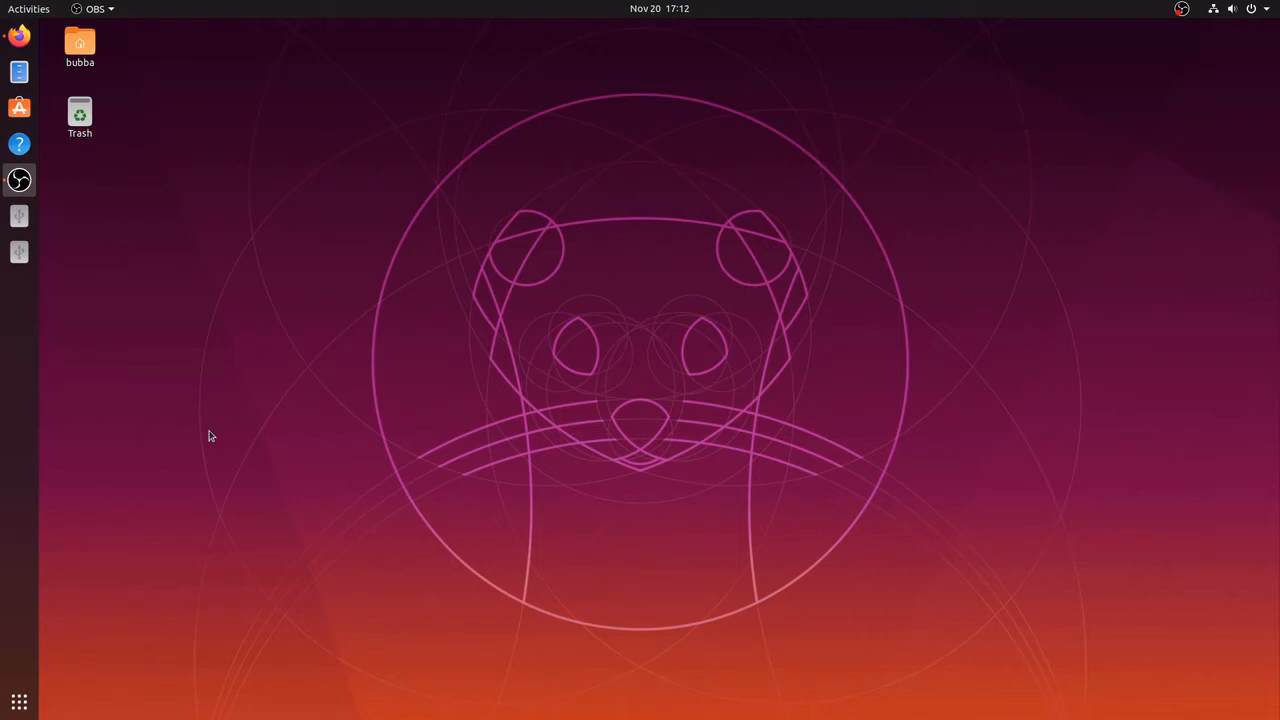
pyautogui.moveTo(196, 431)
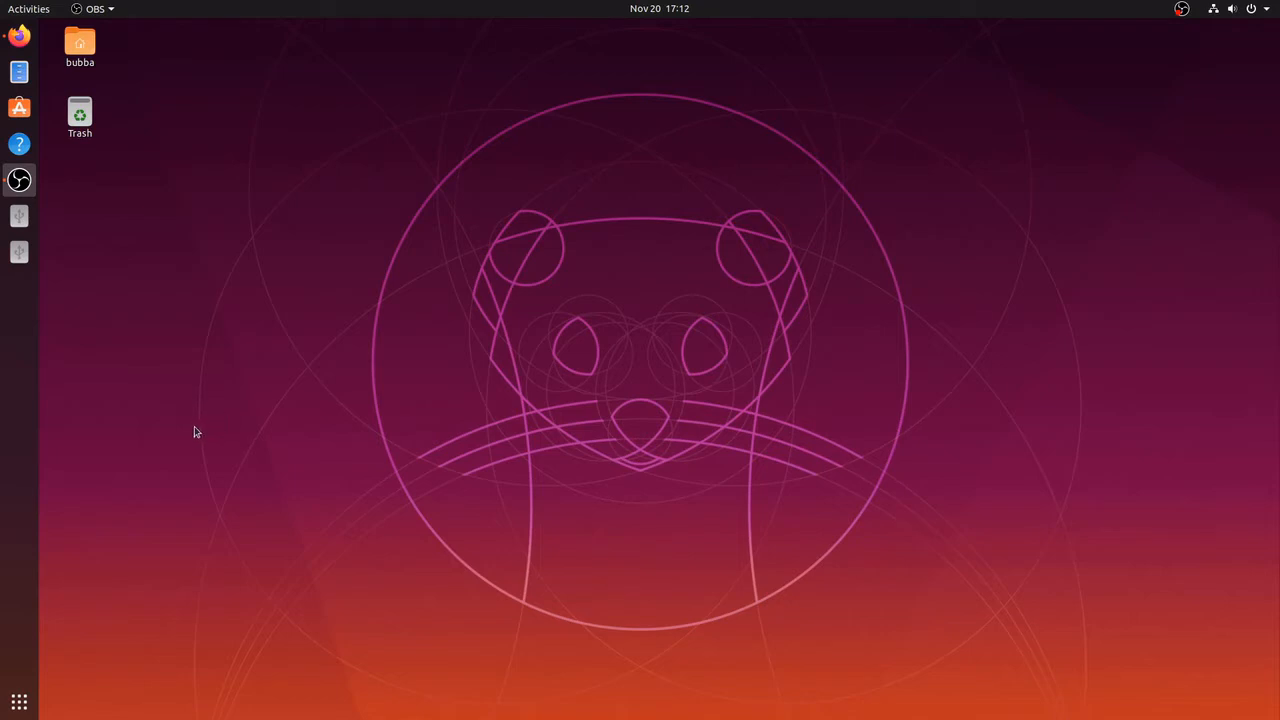
pyautogui.moveTo(190, 433)
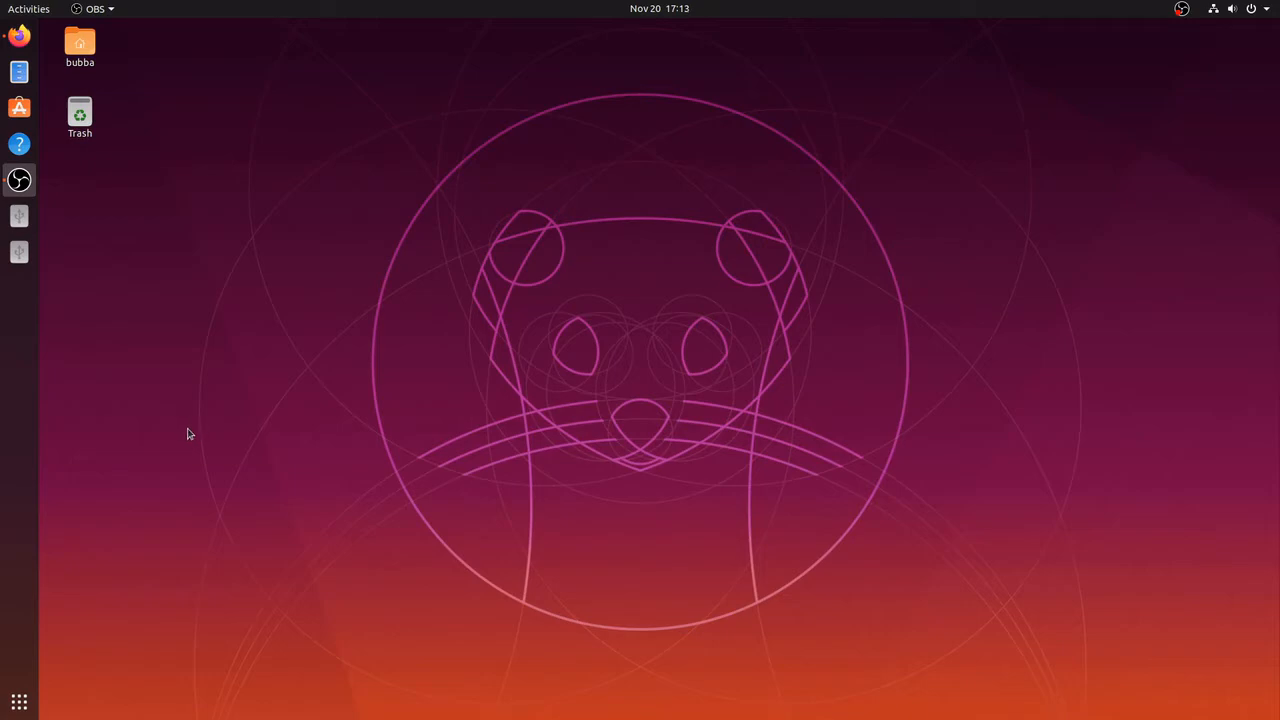
# Step: Save the 64-bit Firestorm Linux archive from firestormviewer.org/linux and reveal it in Downloads
pyautogui.click(18, 35)
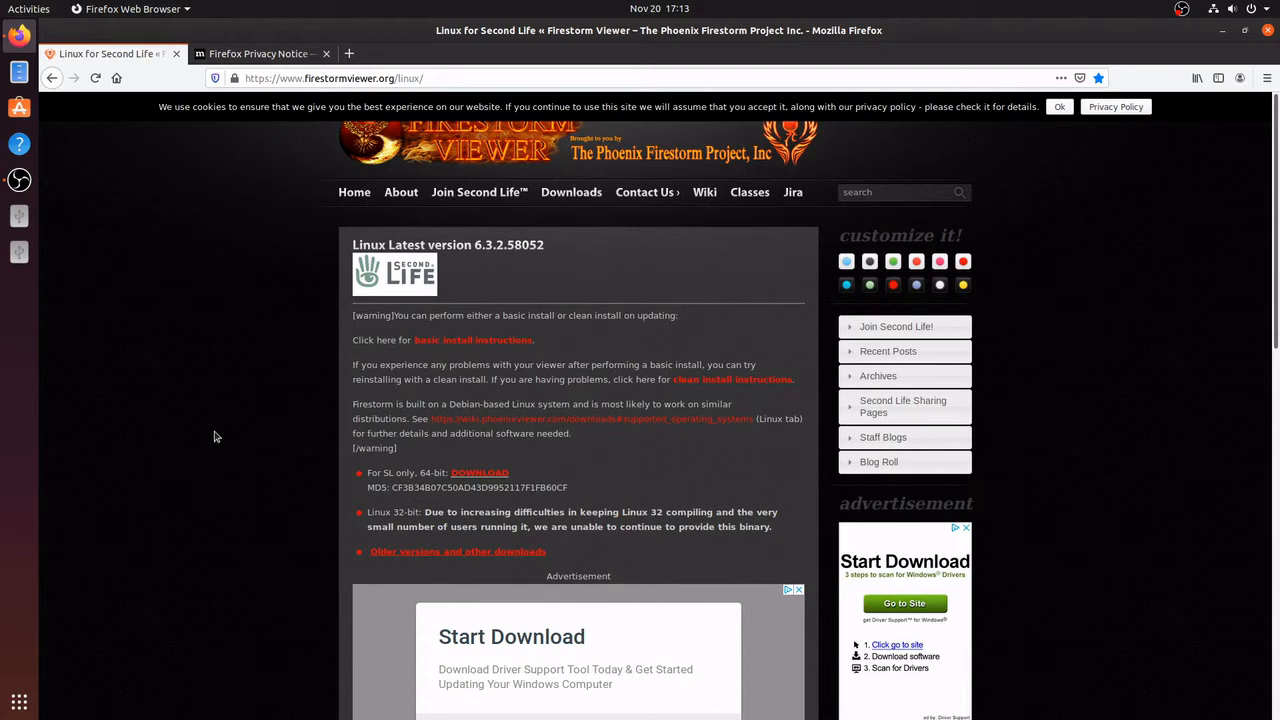
pyautogui.scroll(-3)
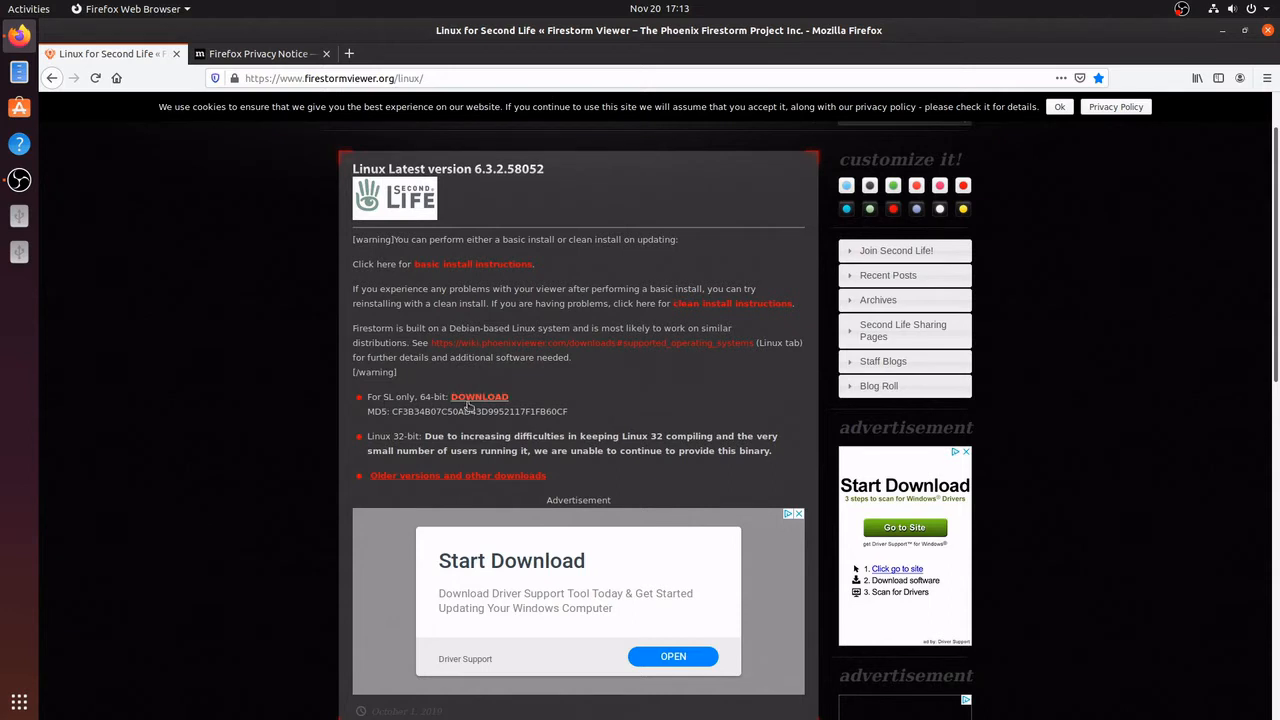
pyautogui.moveTo(479, 397)
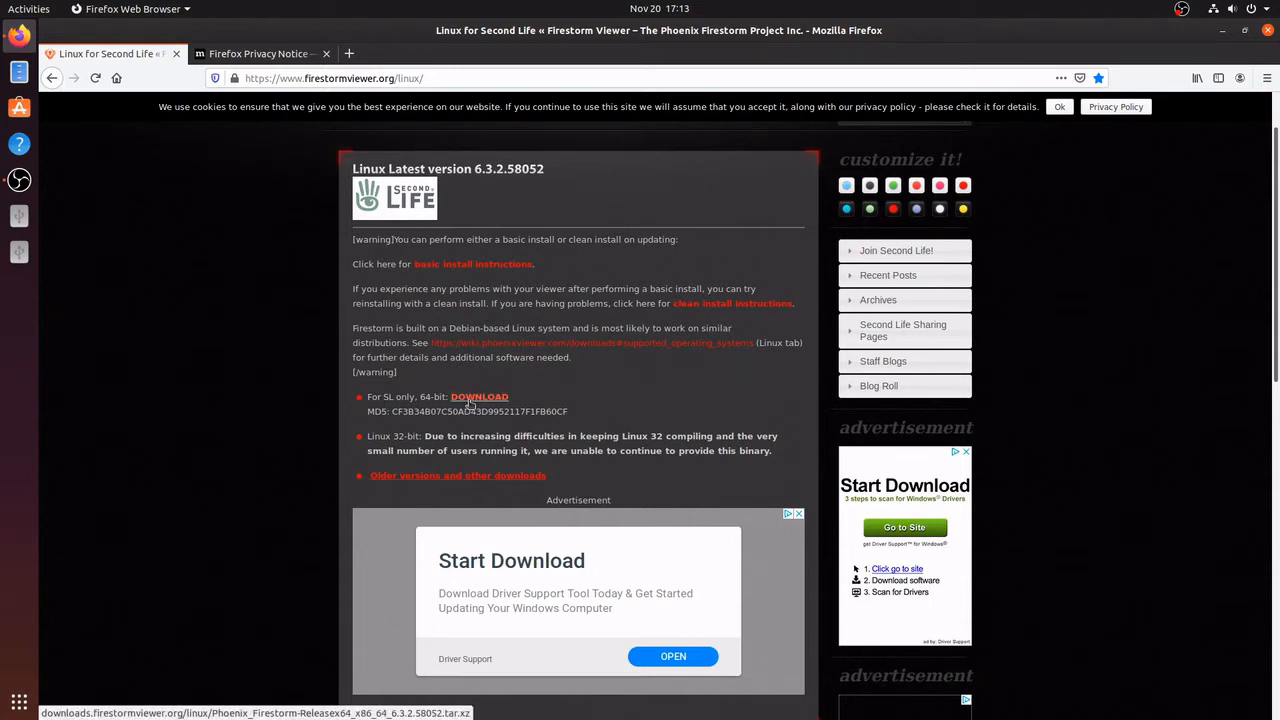
pyautogui.click(479, 397)
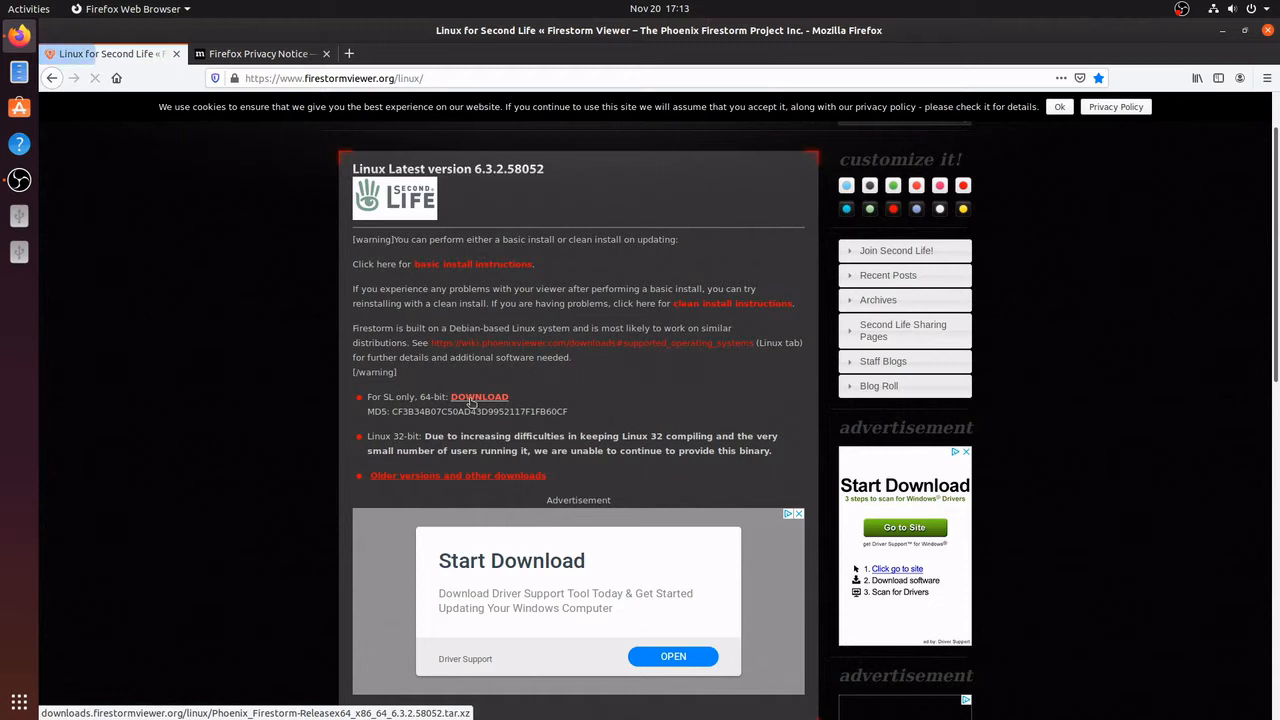
pyautogui.click(479, 396)
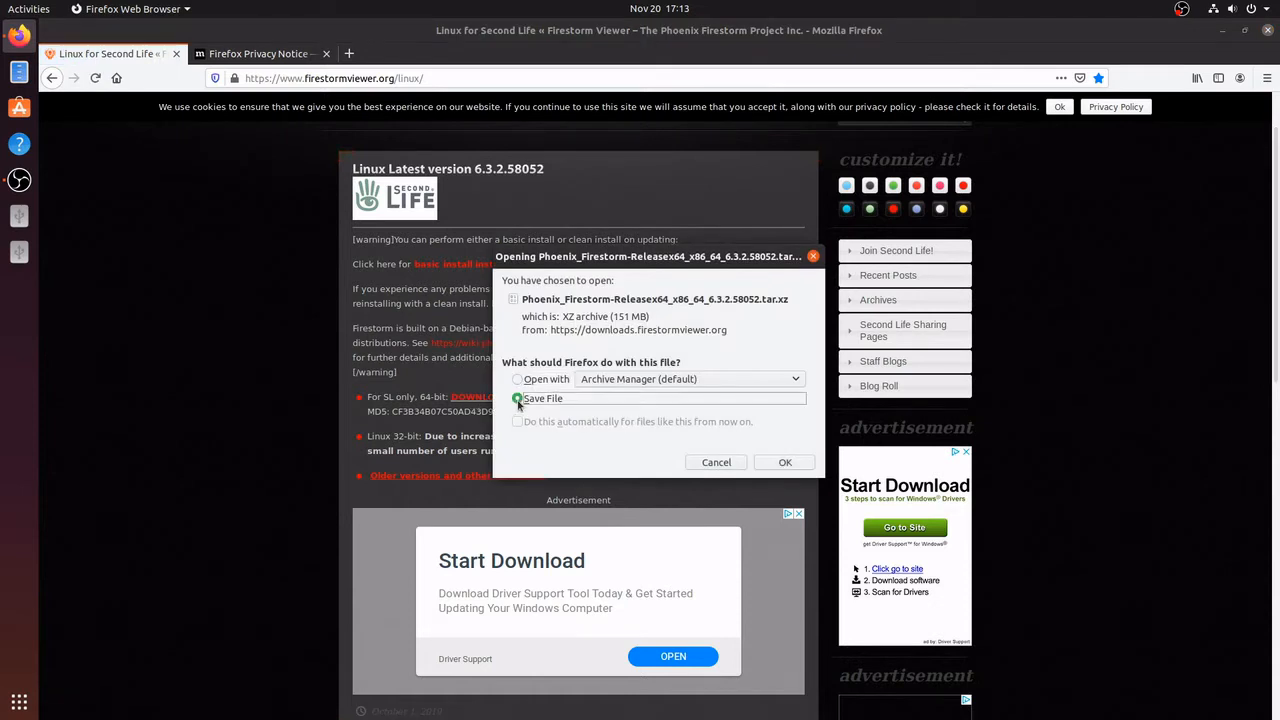
pyautogui.click(785, 462)
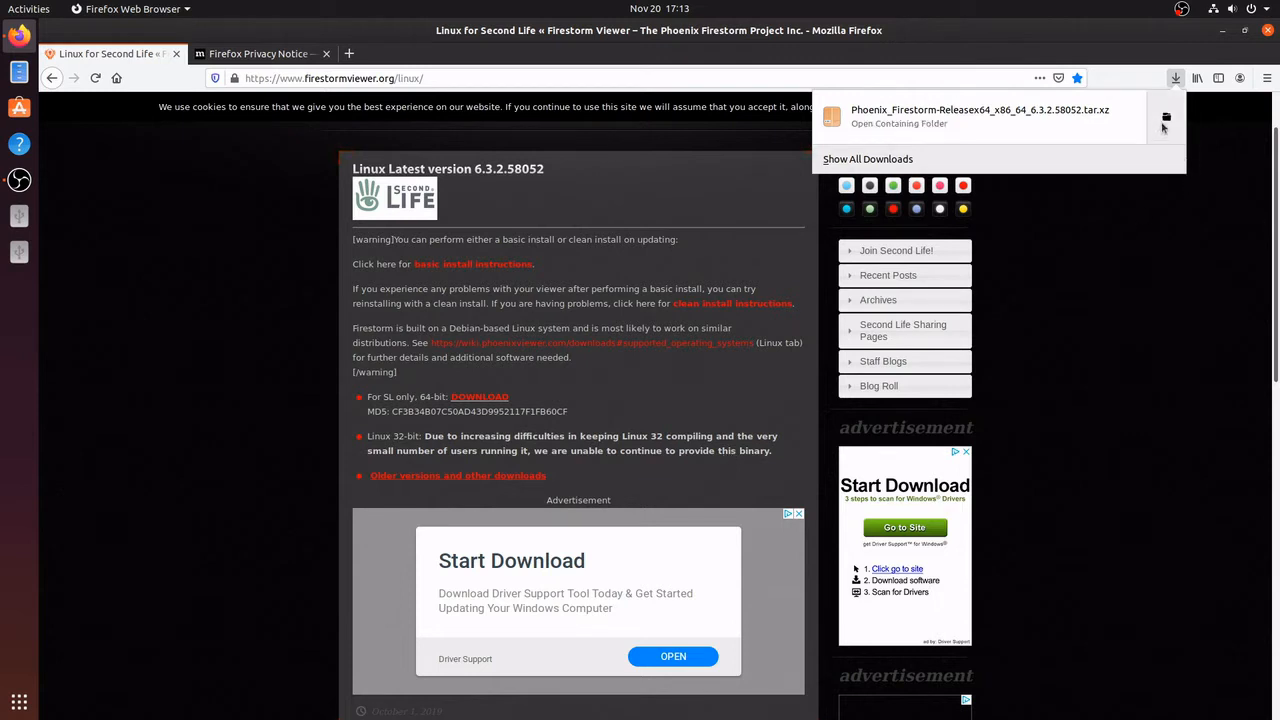
pyautogui.click(898, 123)
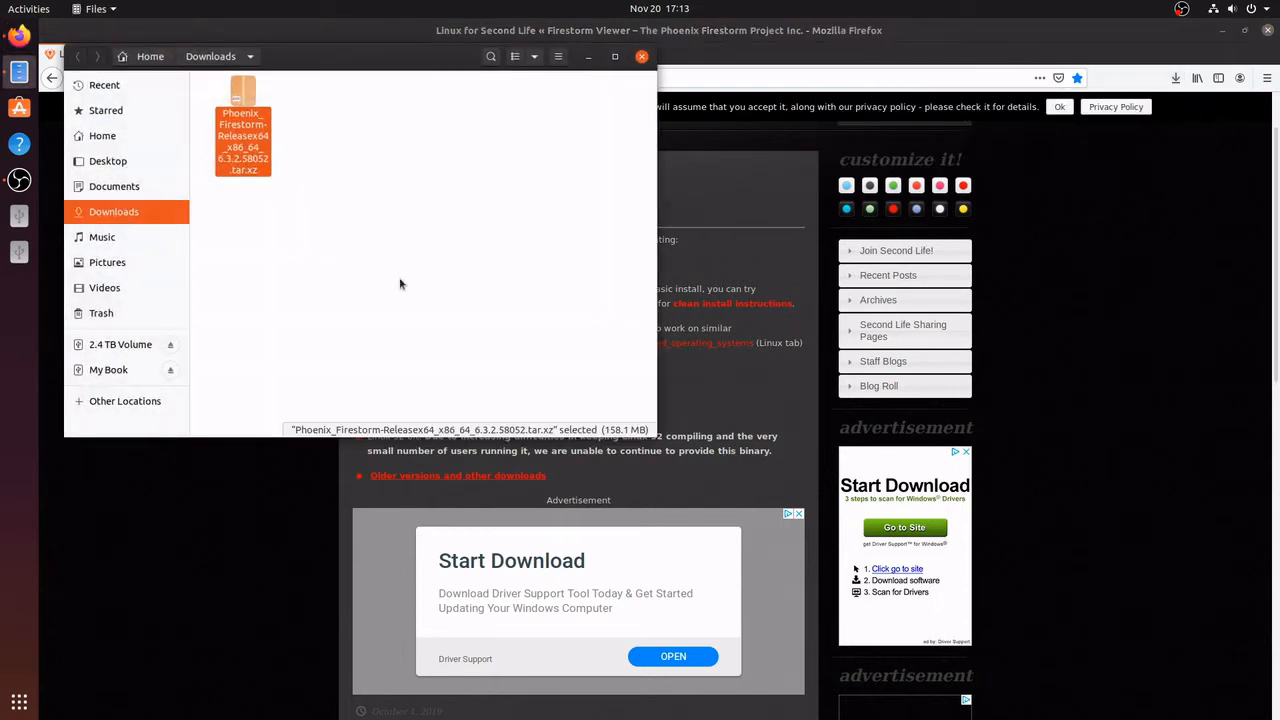
pyautogui.moveTo(363, 286)
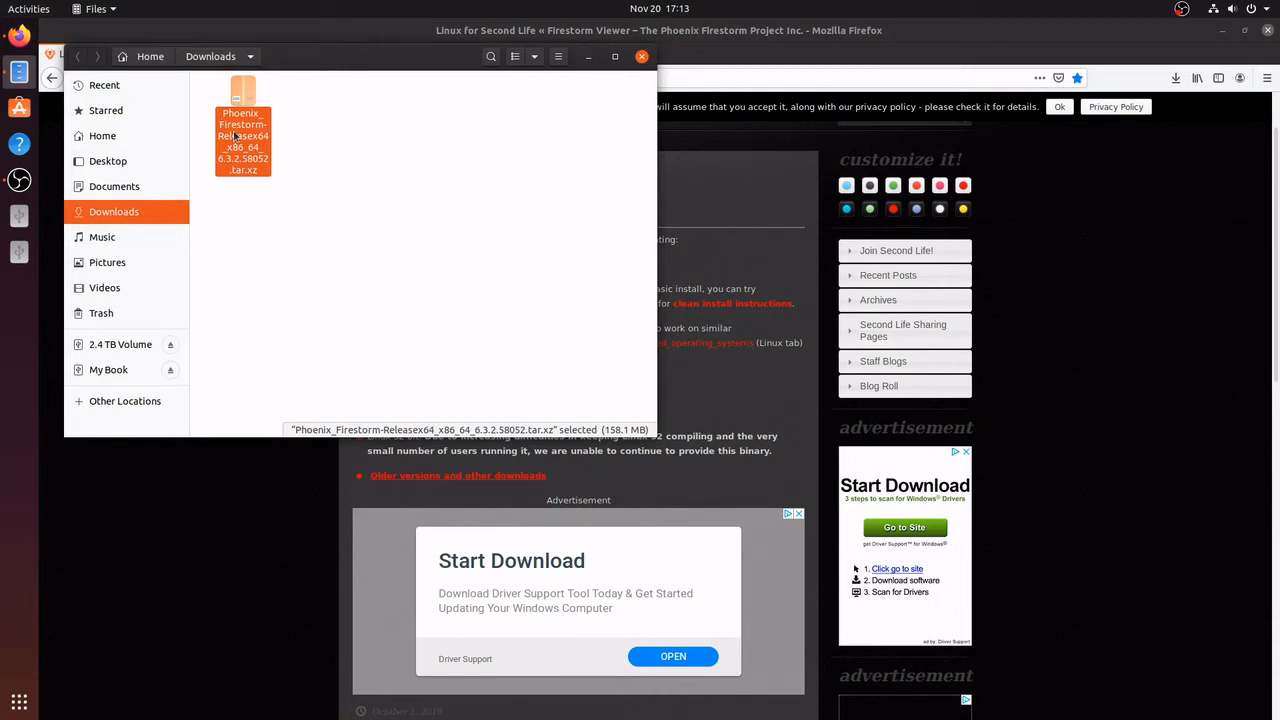
# Step: Extract the Firestorm .tar.xz archive in place with Extract Here
pyautogui.rightClick(242, 130)
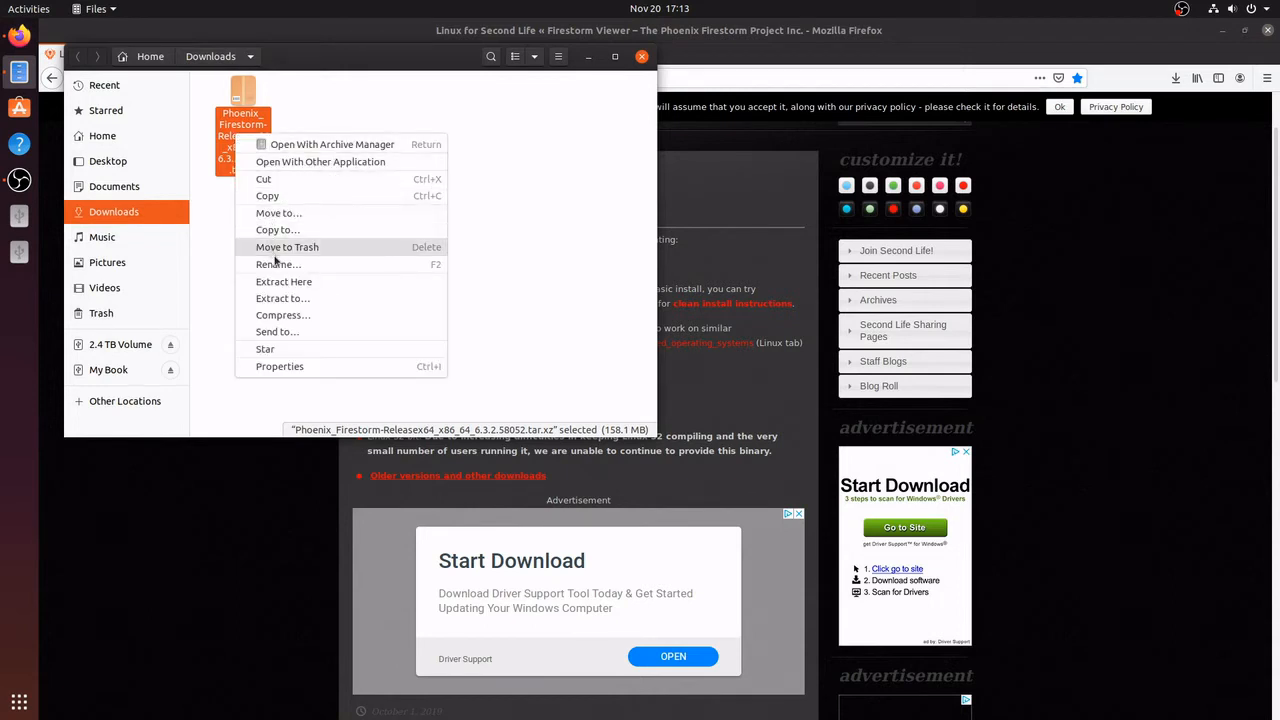
pyautogui.moveTo(283, 281)
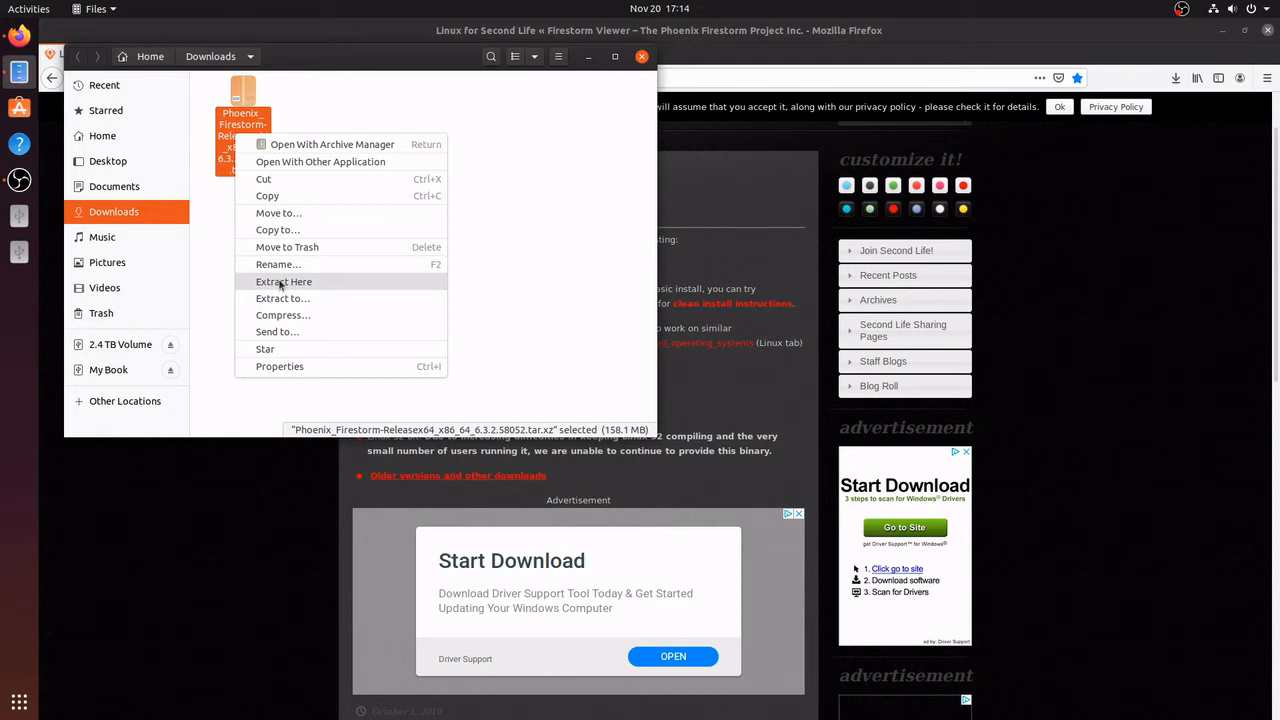
pyautogui.click(283, 281)
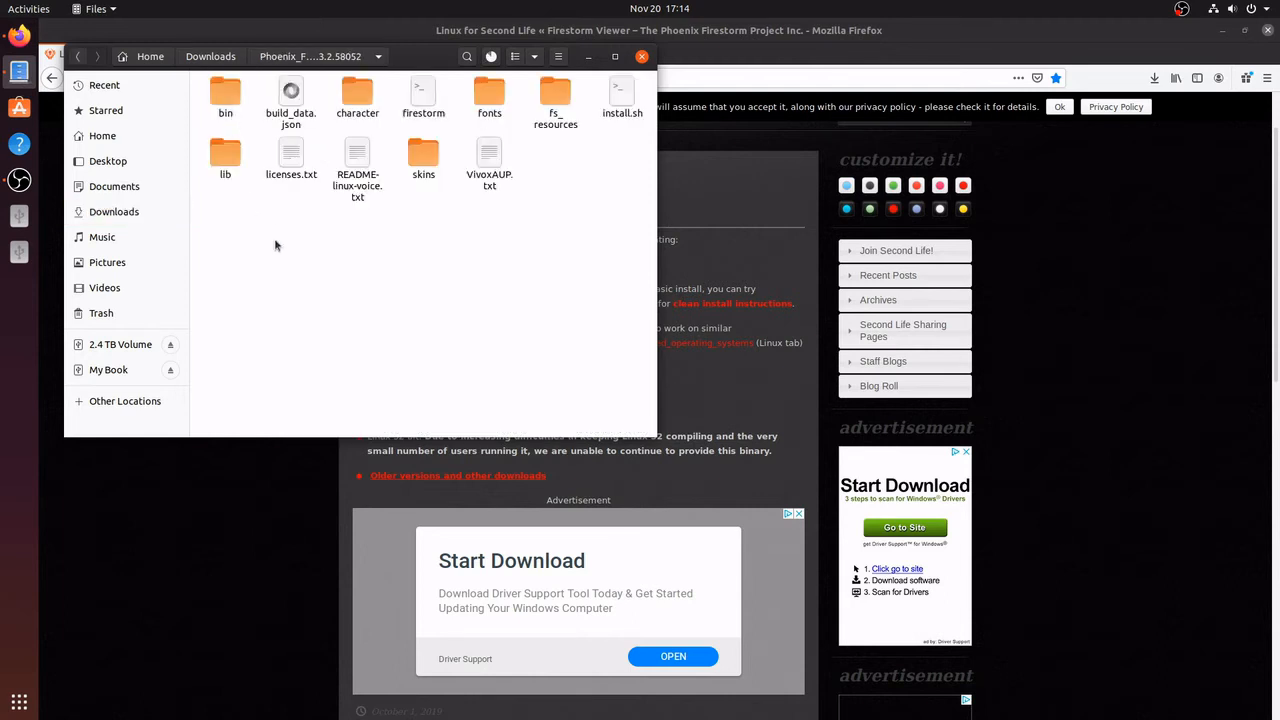
pyautogui.moveTo(320, 274)
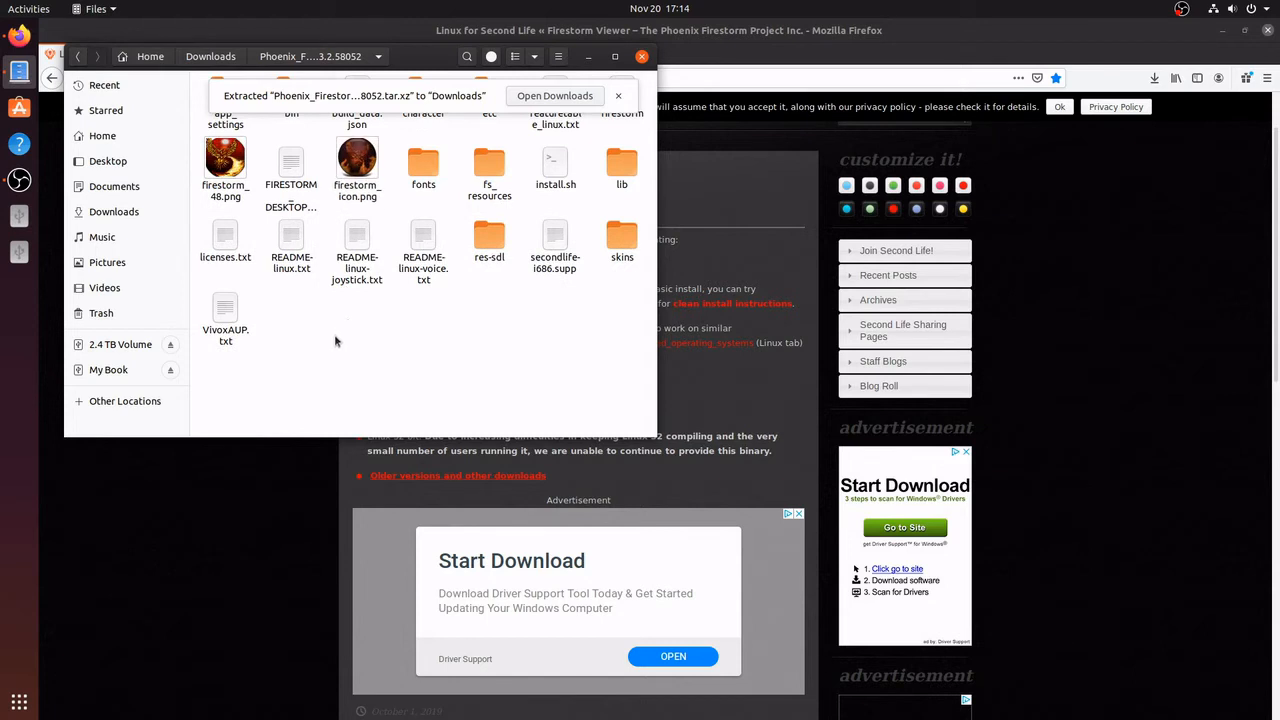
pyautogui.moveTo(333, 328)
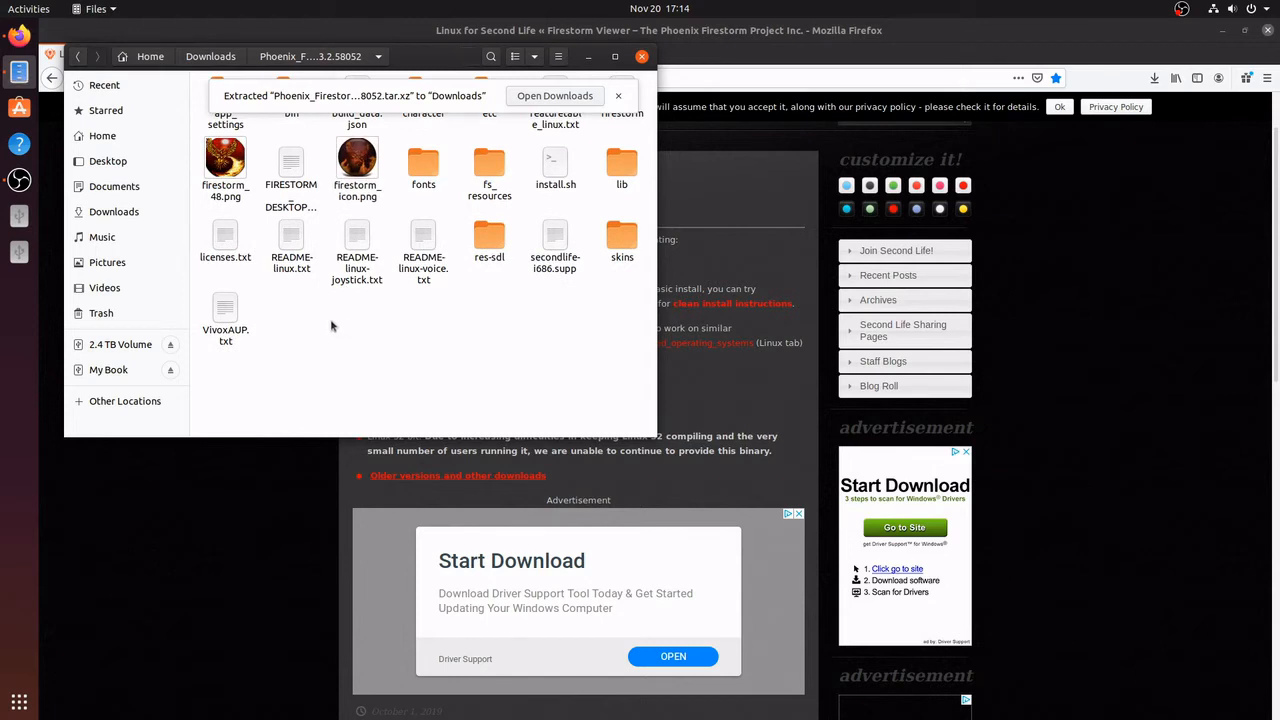
pyautogui.moveTo(336, 343)
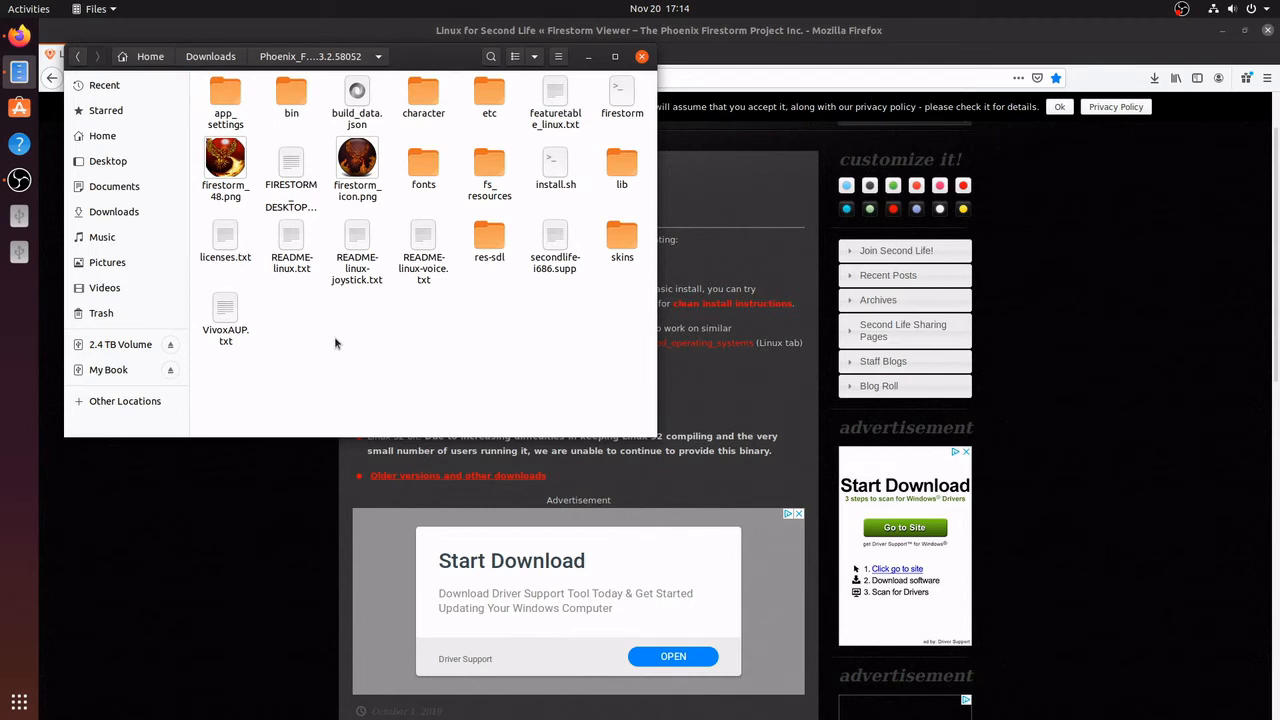
# Step: Open README-linux.txt from the extracted Firestorm folder in Text Editor
pyautogui.click(291, 240)
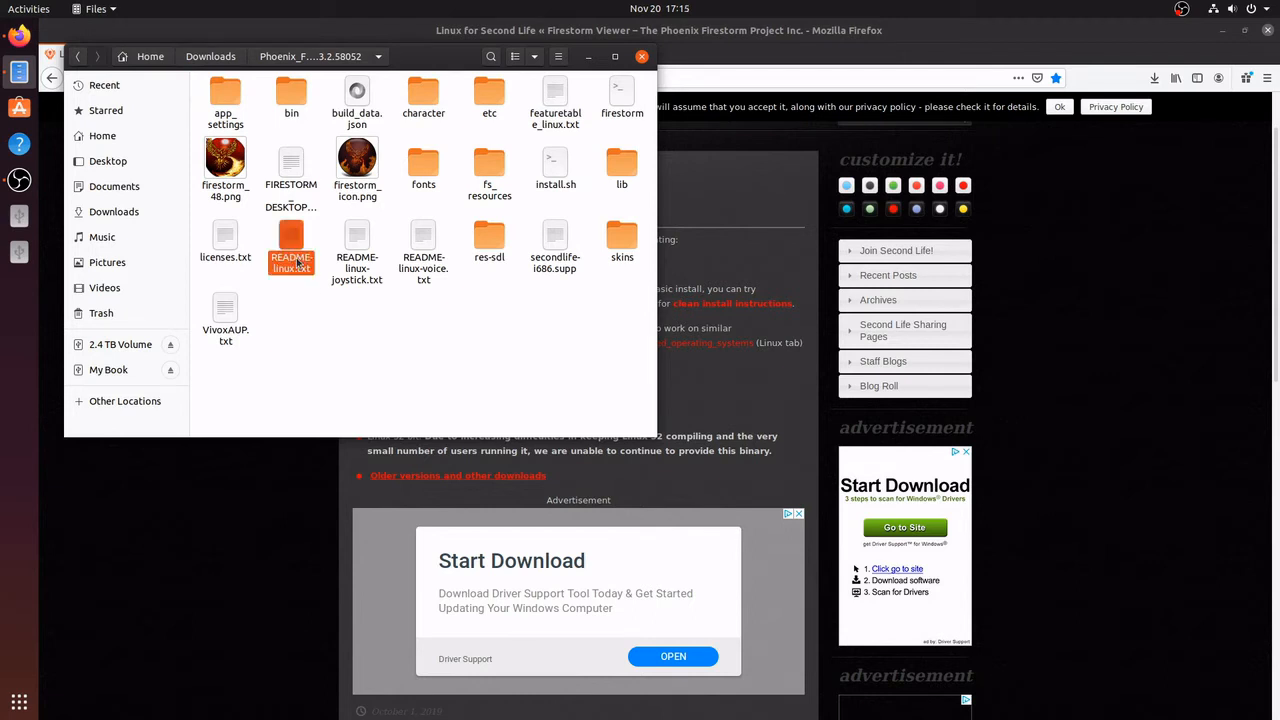
pyautogui.doubleClick(291, 245)
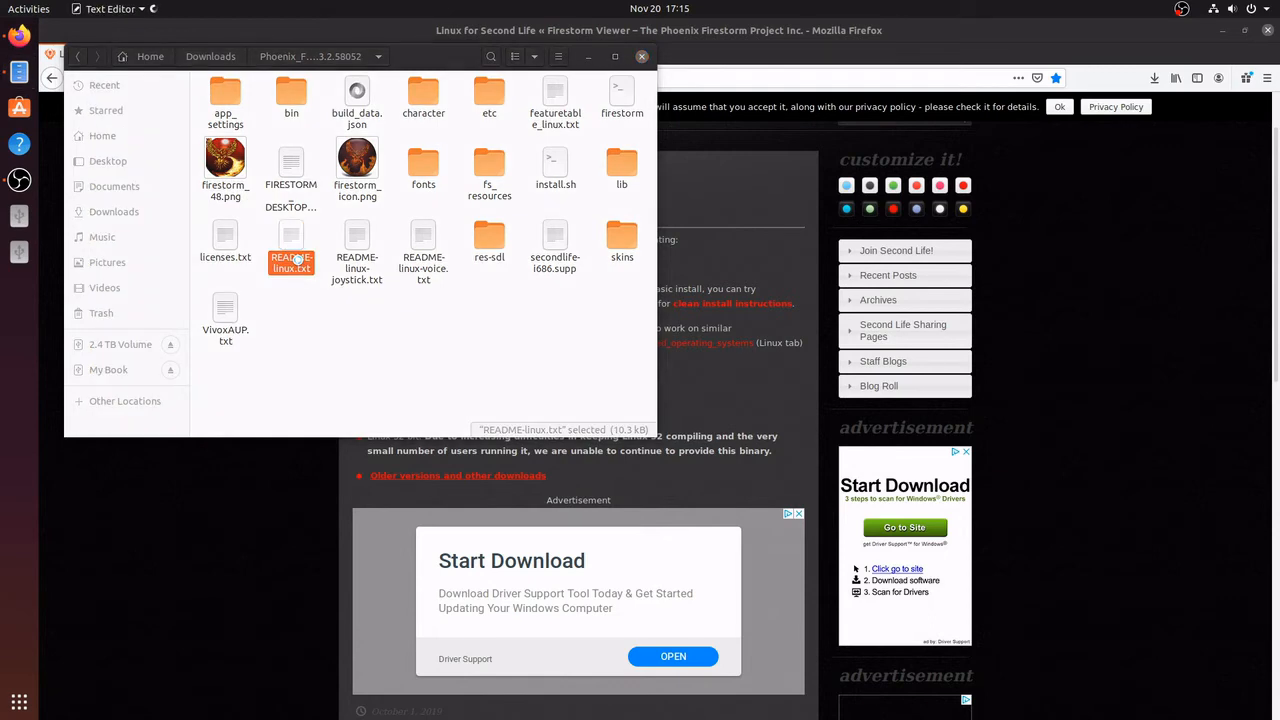
pyautogui.doubleClick(291, 257)
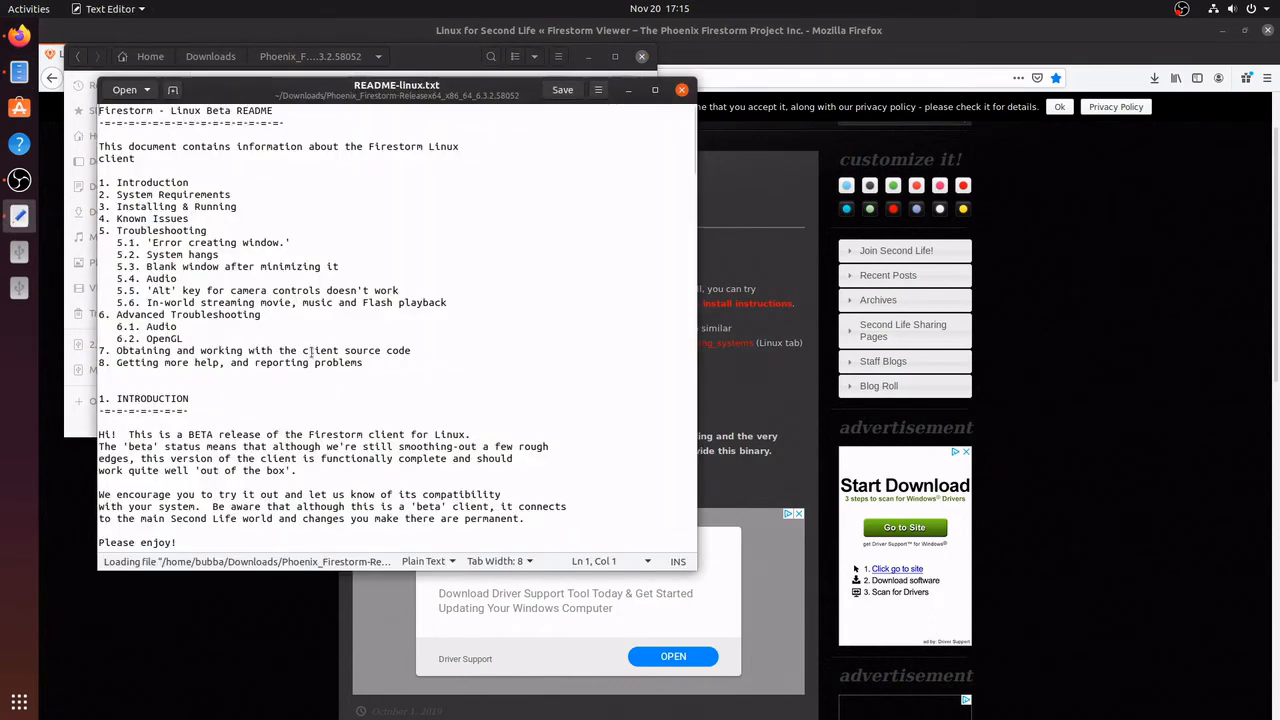
# Step: Copy the './install.sh' command from the Installing & Running section
pyautogui.scroll(-3)
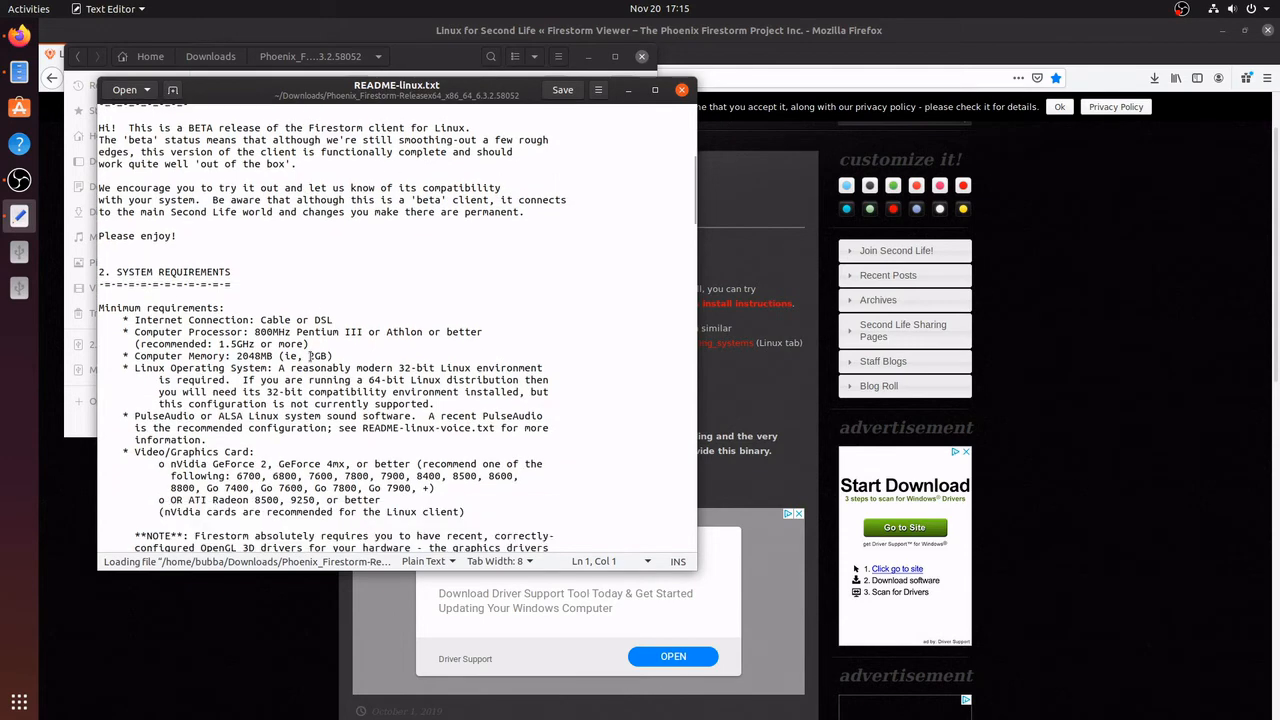
pyautogui.scroll(-3)
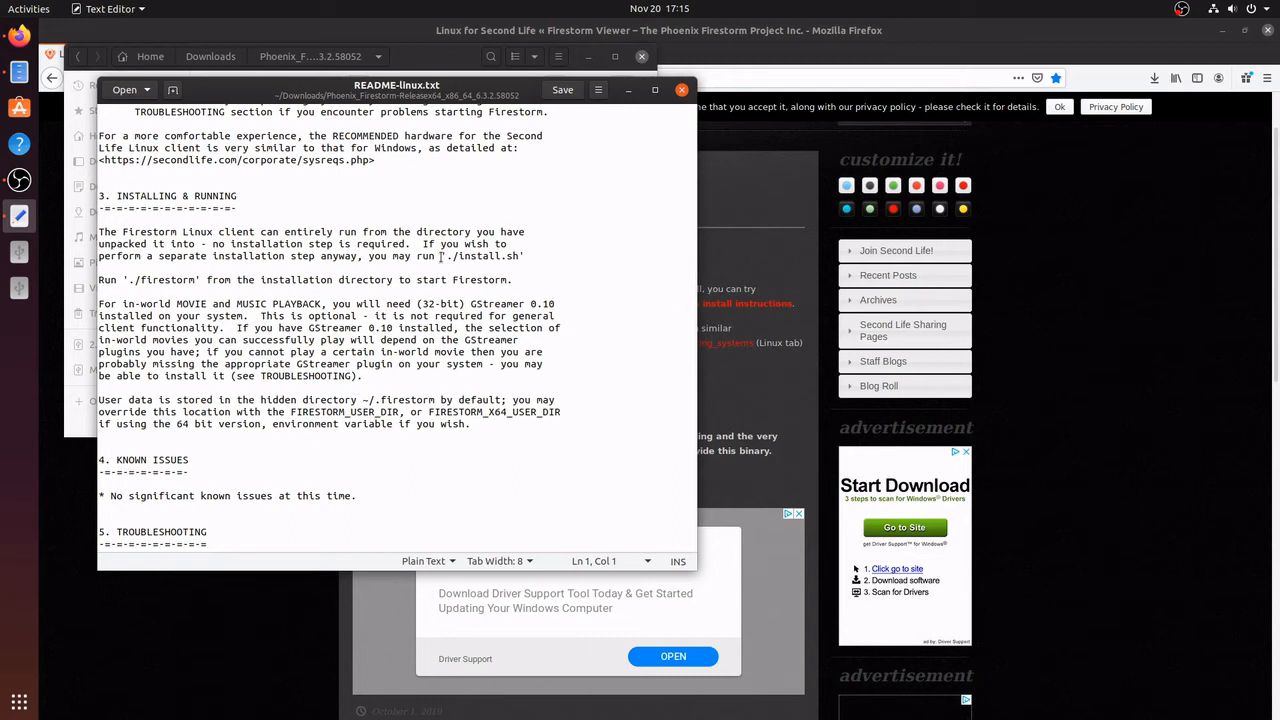
pyautogui.click(440, 256)
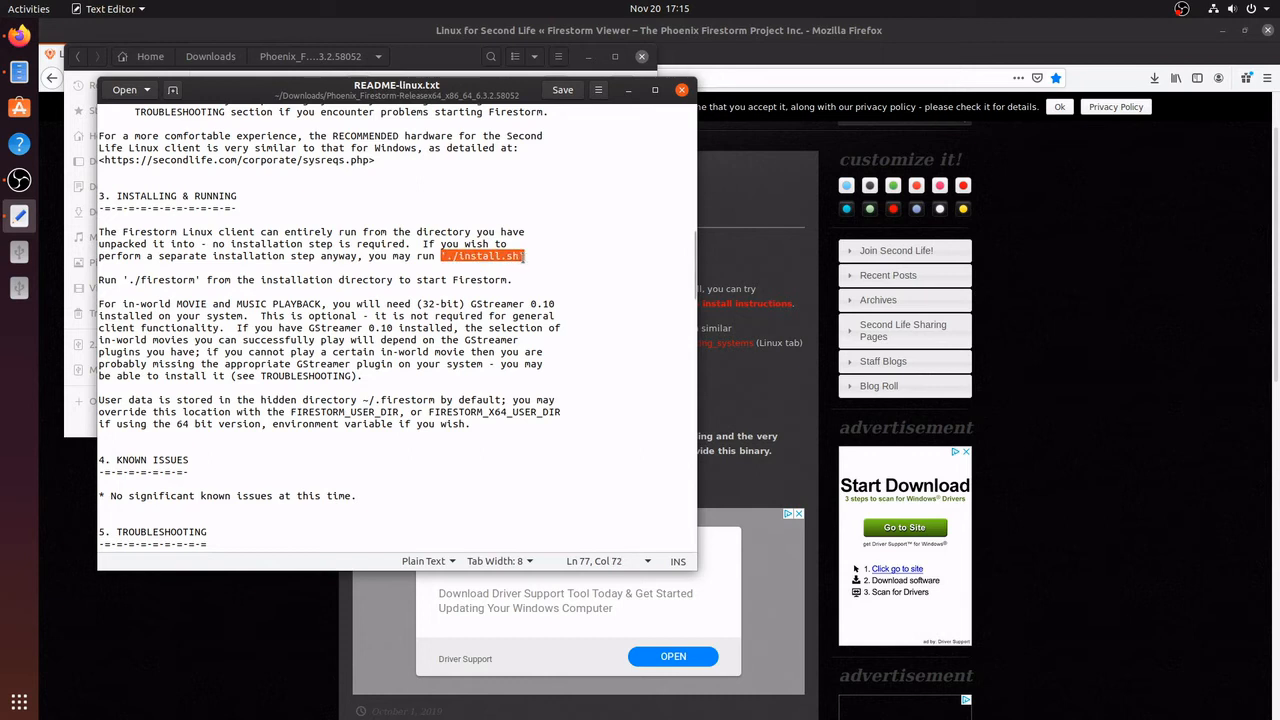
pyautogui.rightClick(515, 258)
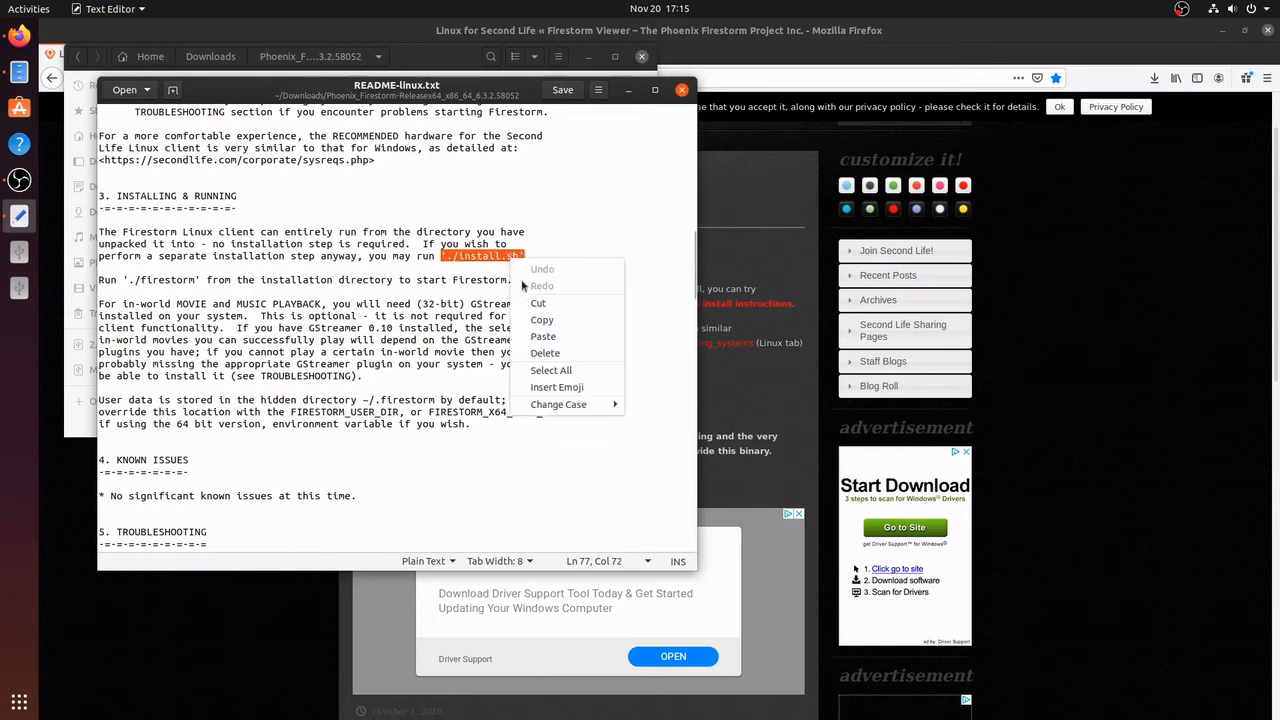
pyautogui.click(590, 154)
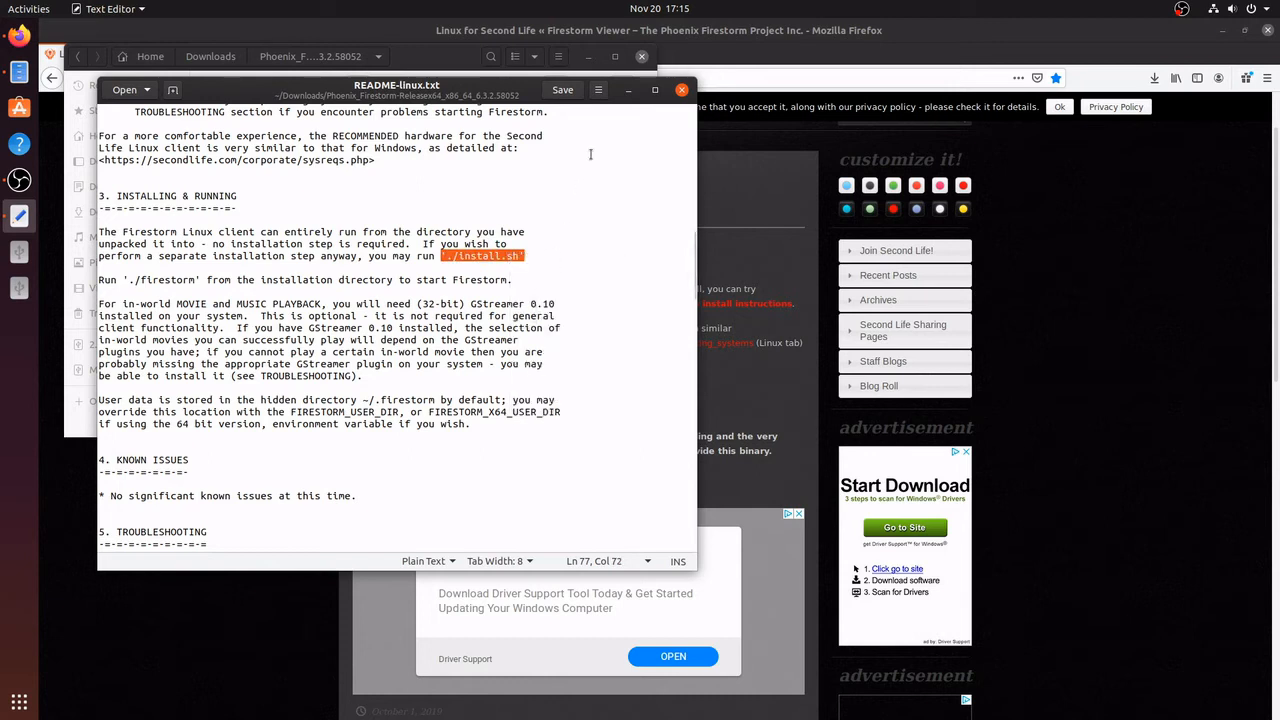
pyautogui.moveTo(607, 125)
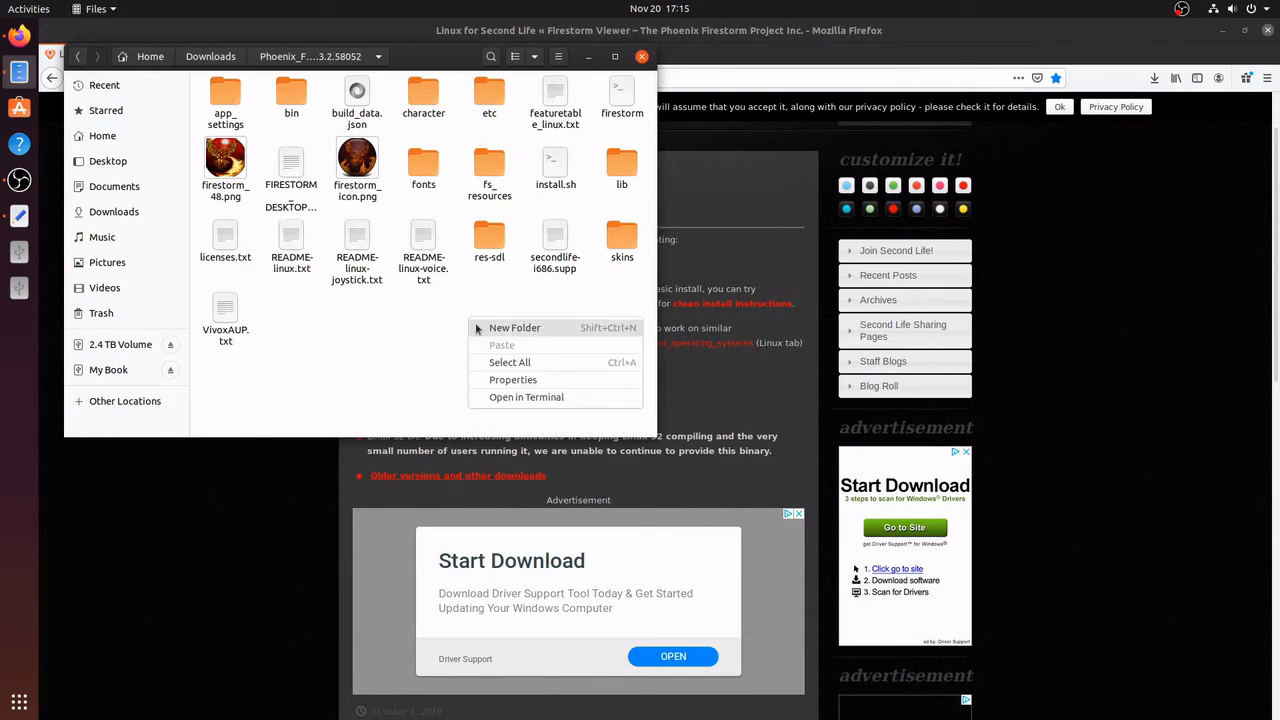
# Step: Run ./install.sh in a terminal in the Firestorm folder, answering y to proceed
pyautogui.click(503, 405)
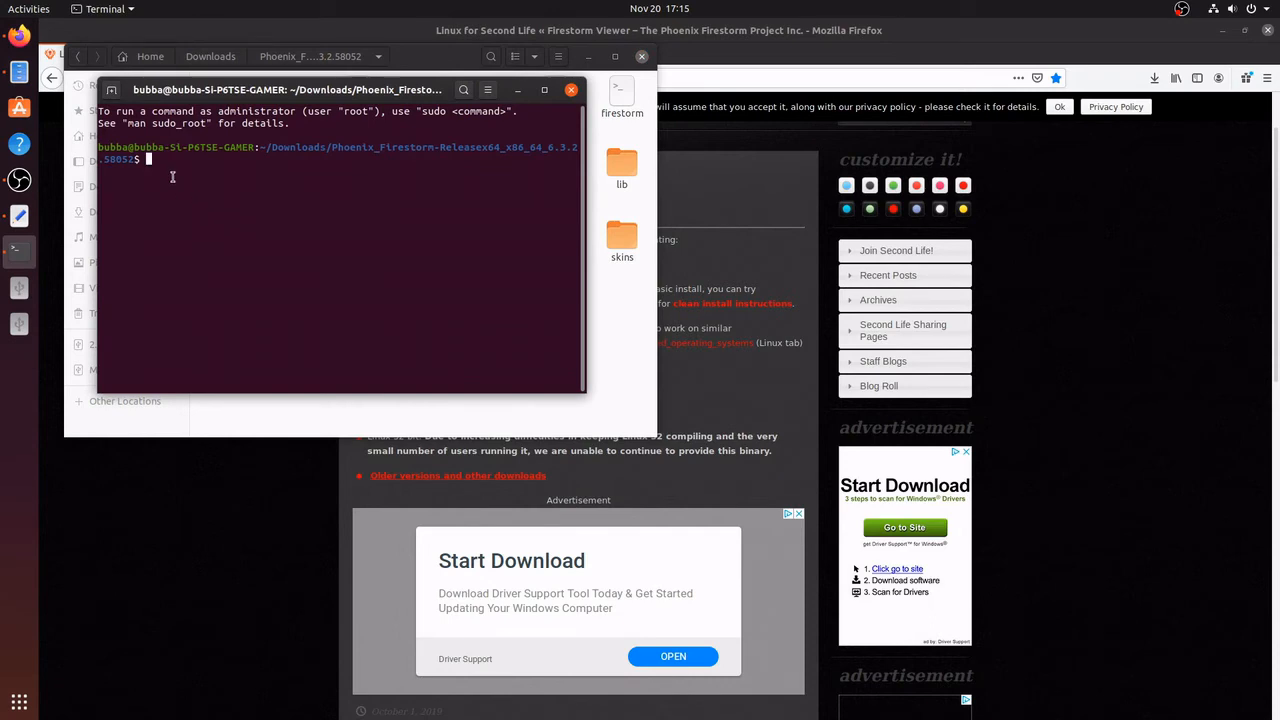
pyautogui.rightClick(148, 160)
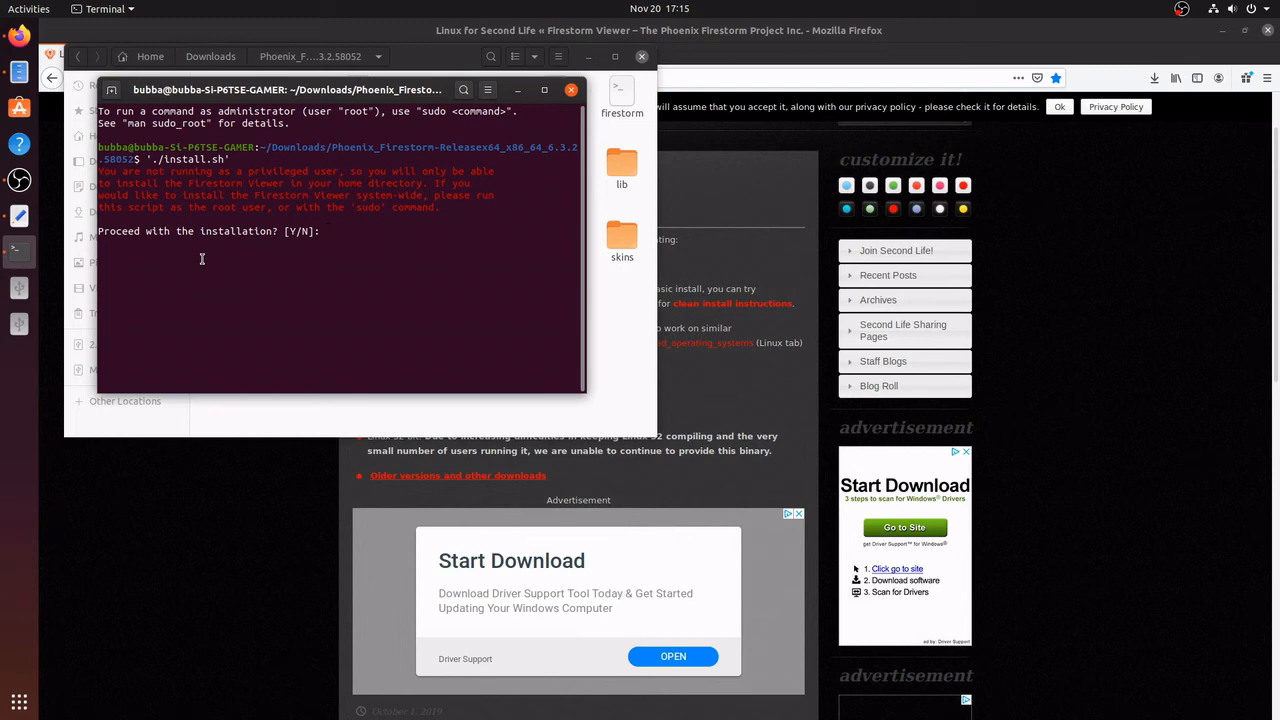
pyautogui.write('y')
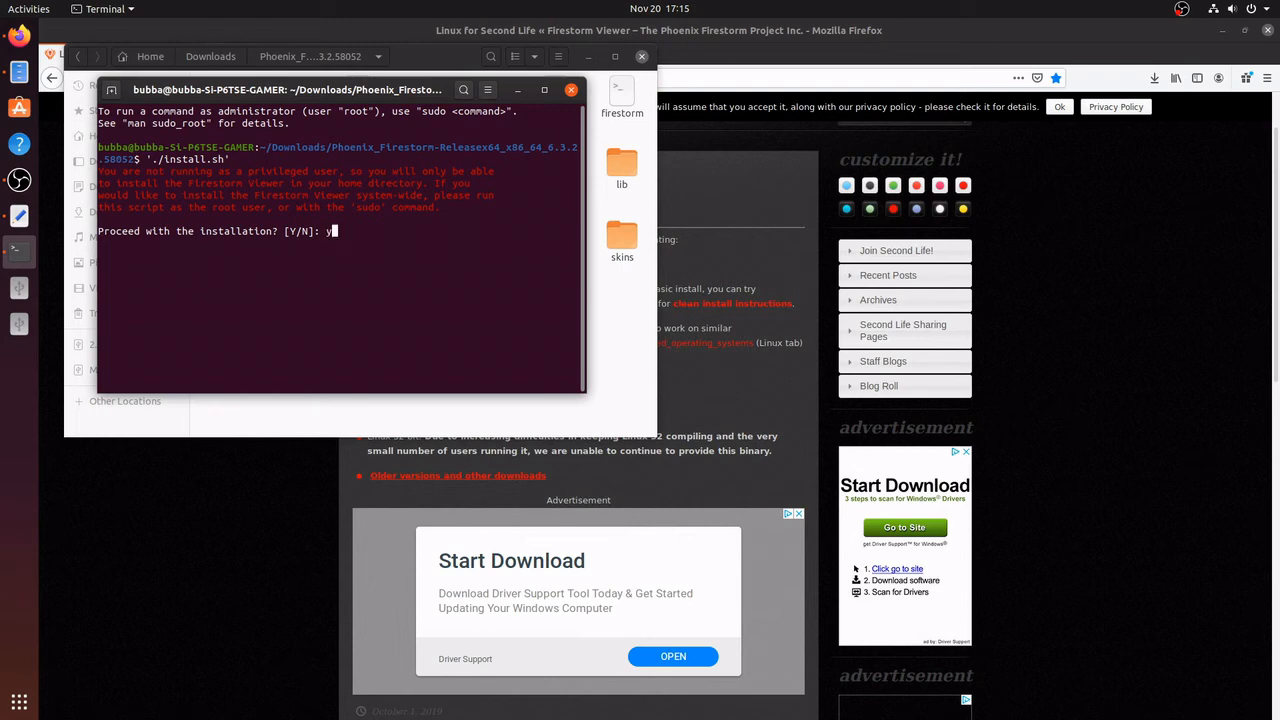
pyautogui.press('Return')
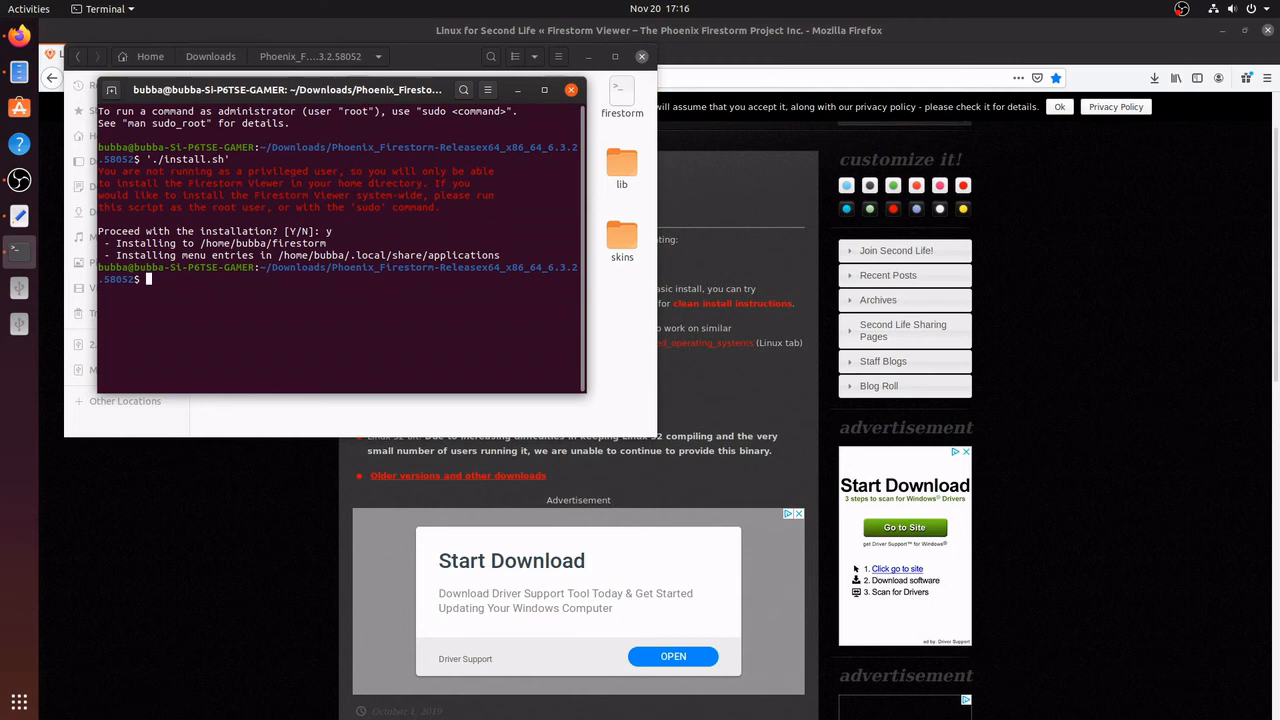
pyautogui.moveTo(482, 227)
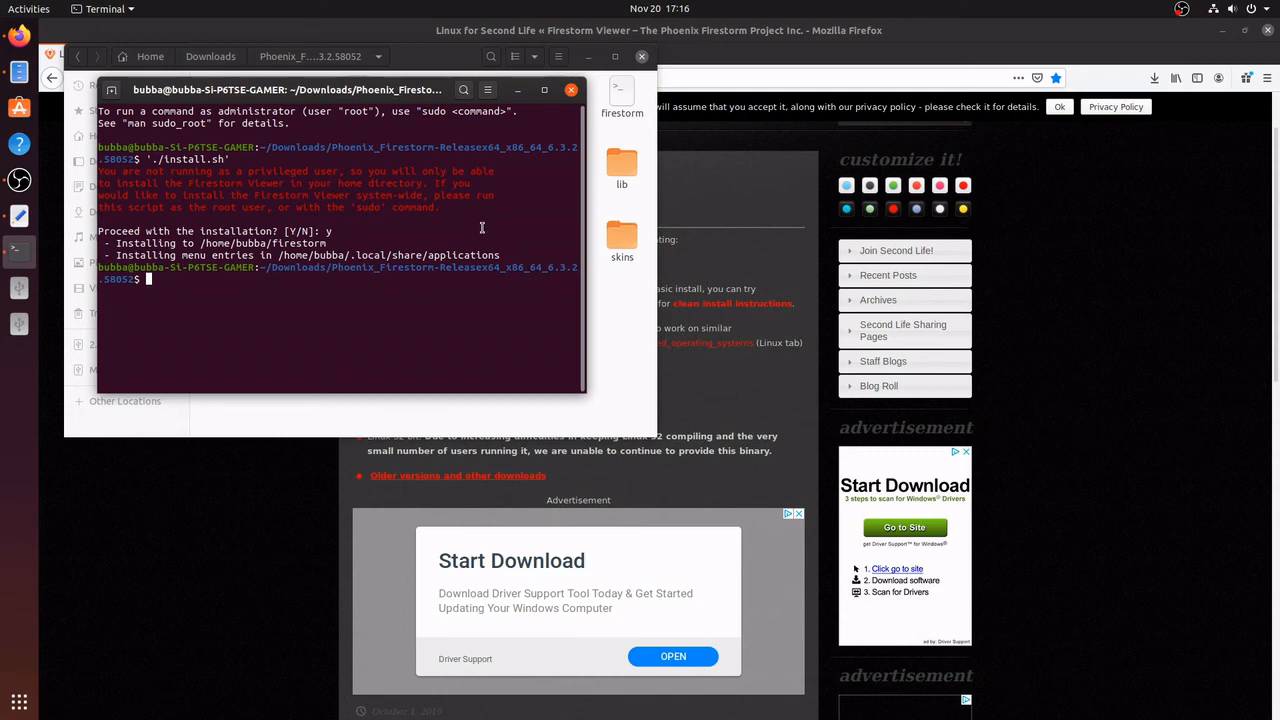
pyautogui.moveTo(526, 184)
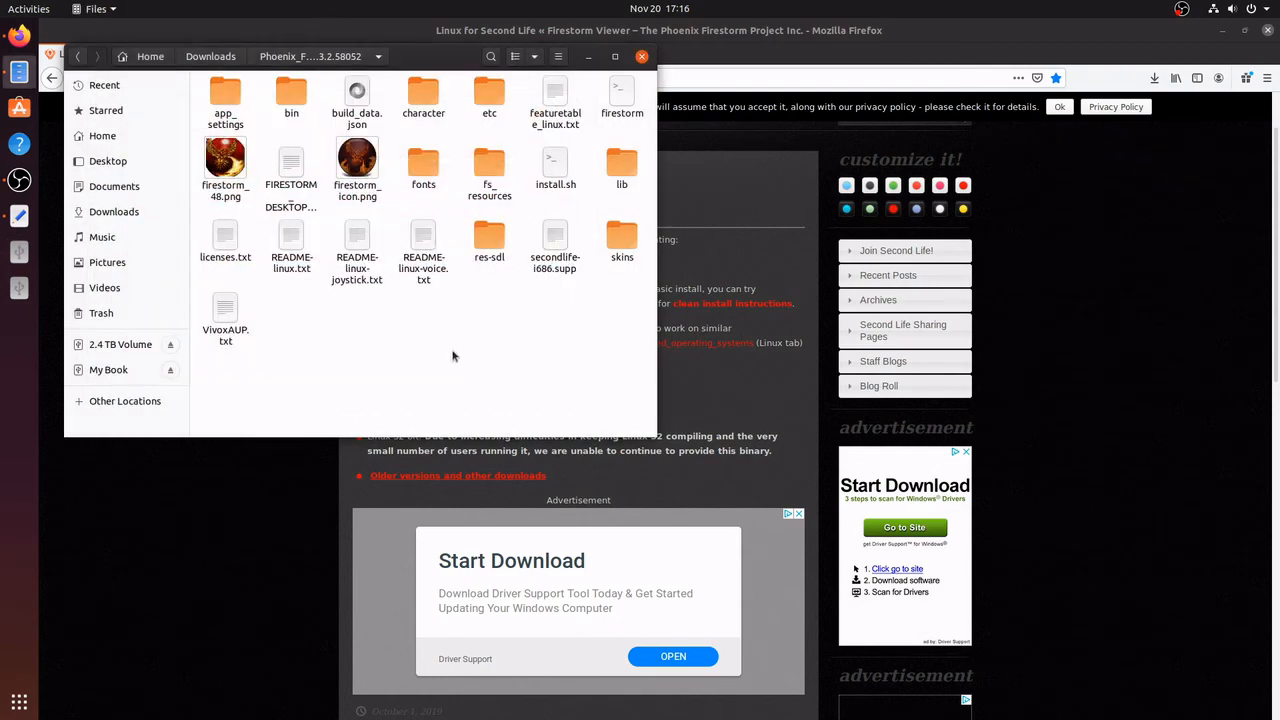
pyautogui.moveTo(642, 56)
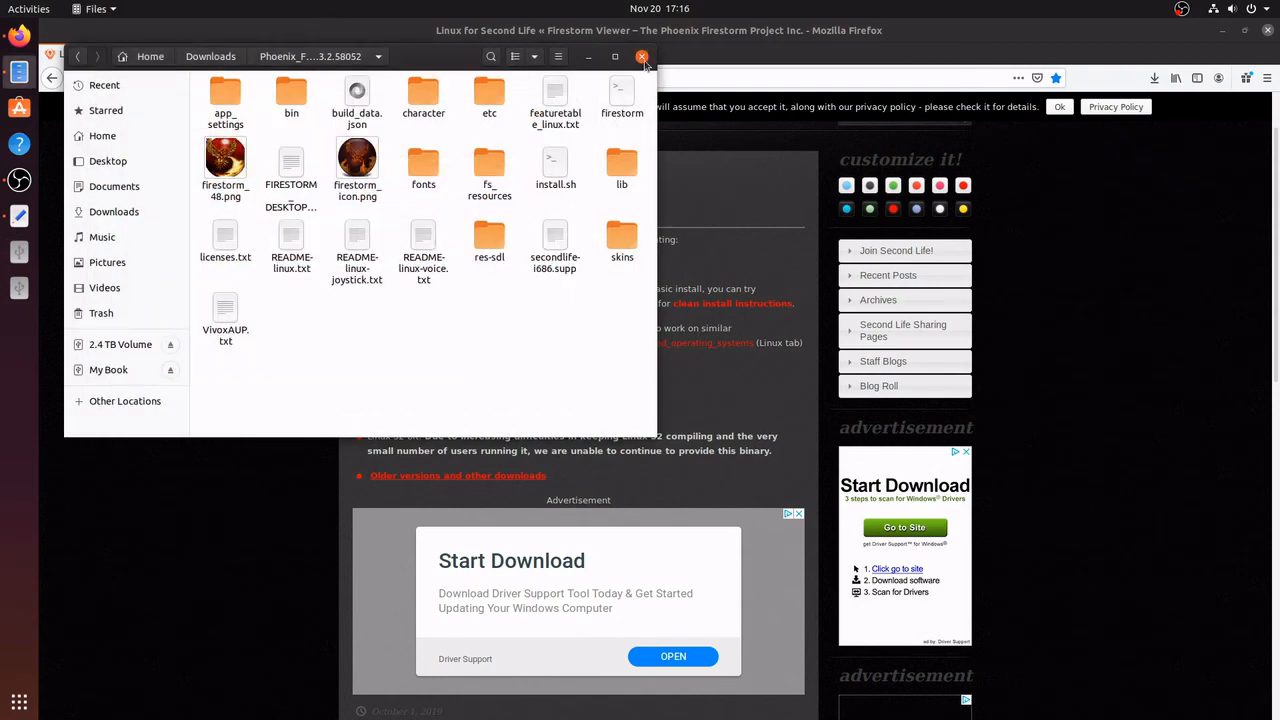
# Step: Close the Firestorm Files window, minimize Firefox, and bring up the application overview
pyautogui.click(641, 56)
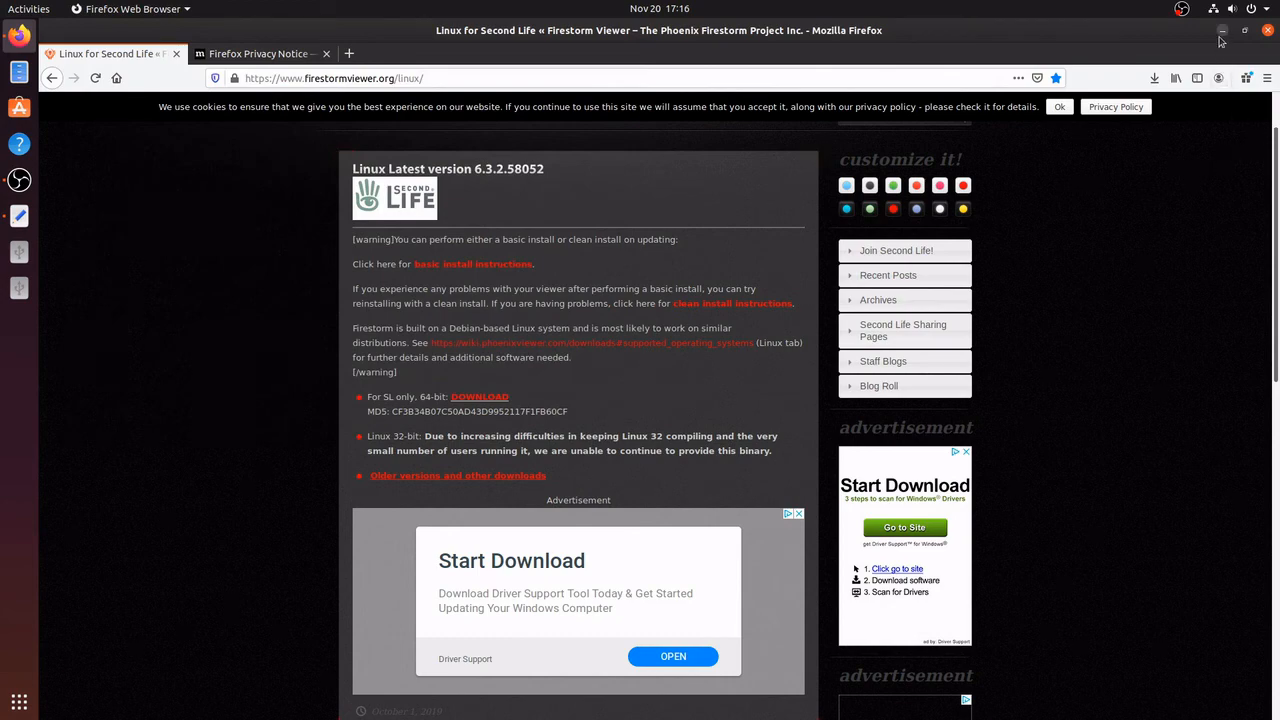
pyautogui.click(1221, 41)
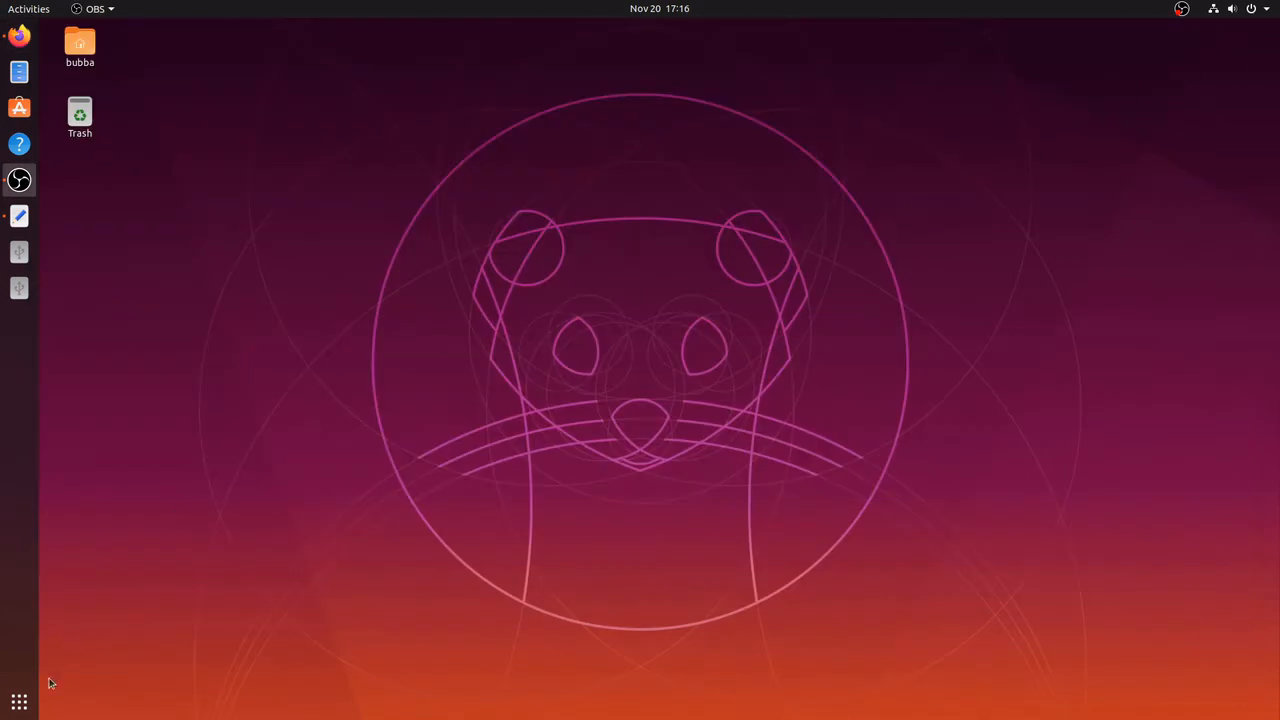
pyautogui.click(18, 701)
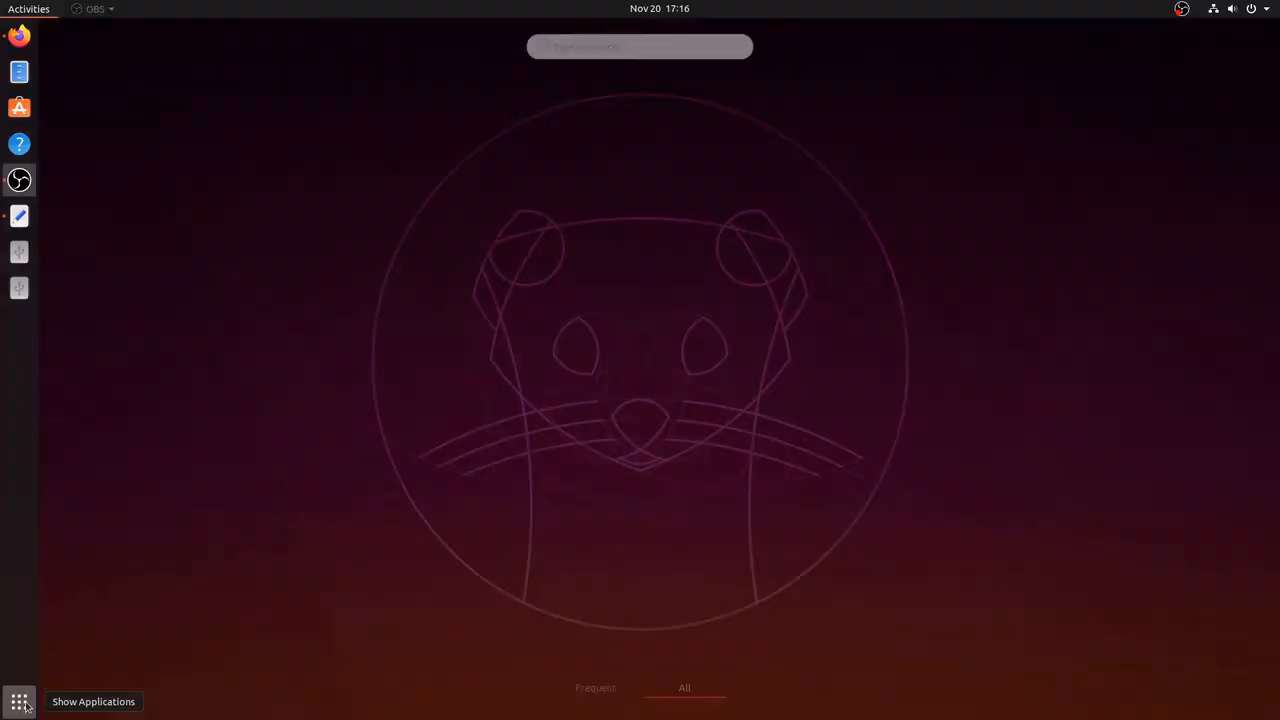
# Step: Open the full application grid to locate the new Firestorm Viewer icon
pyautogui.click(19, 701)
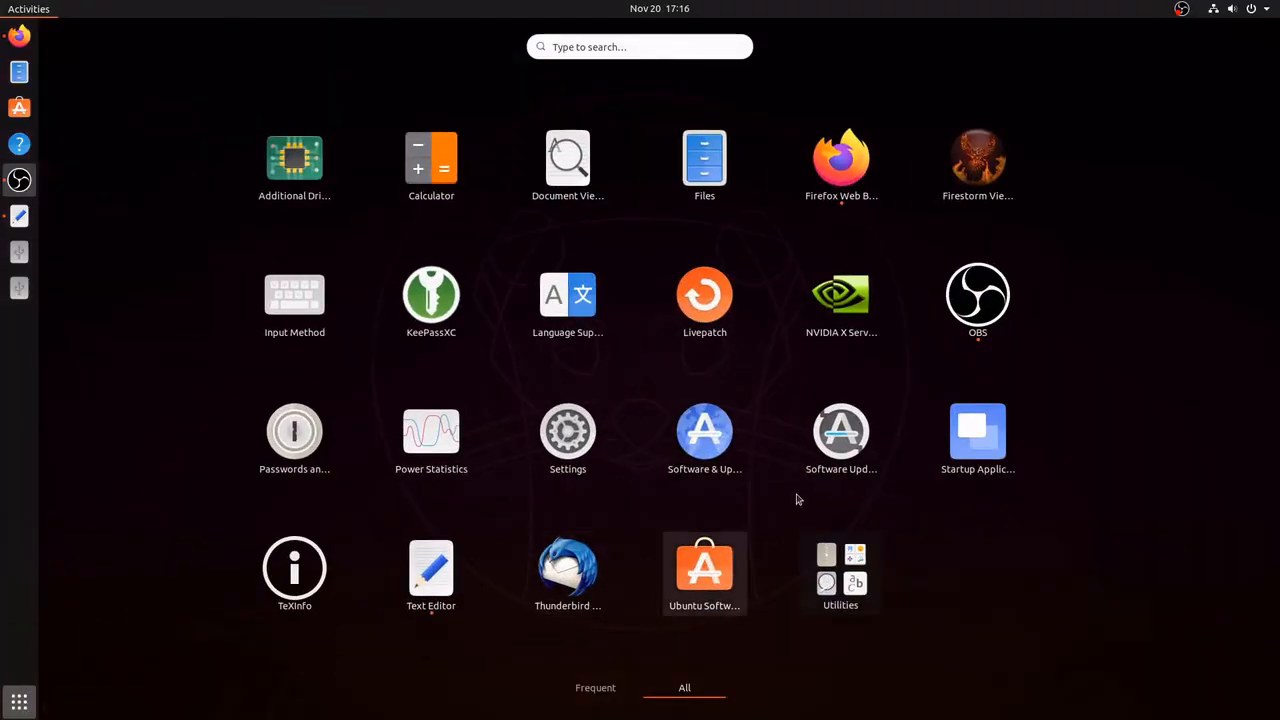
pyautogui.moveTo(978, 165)
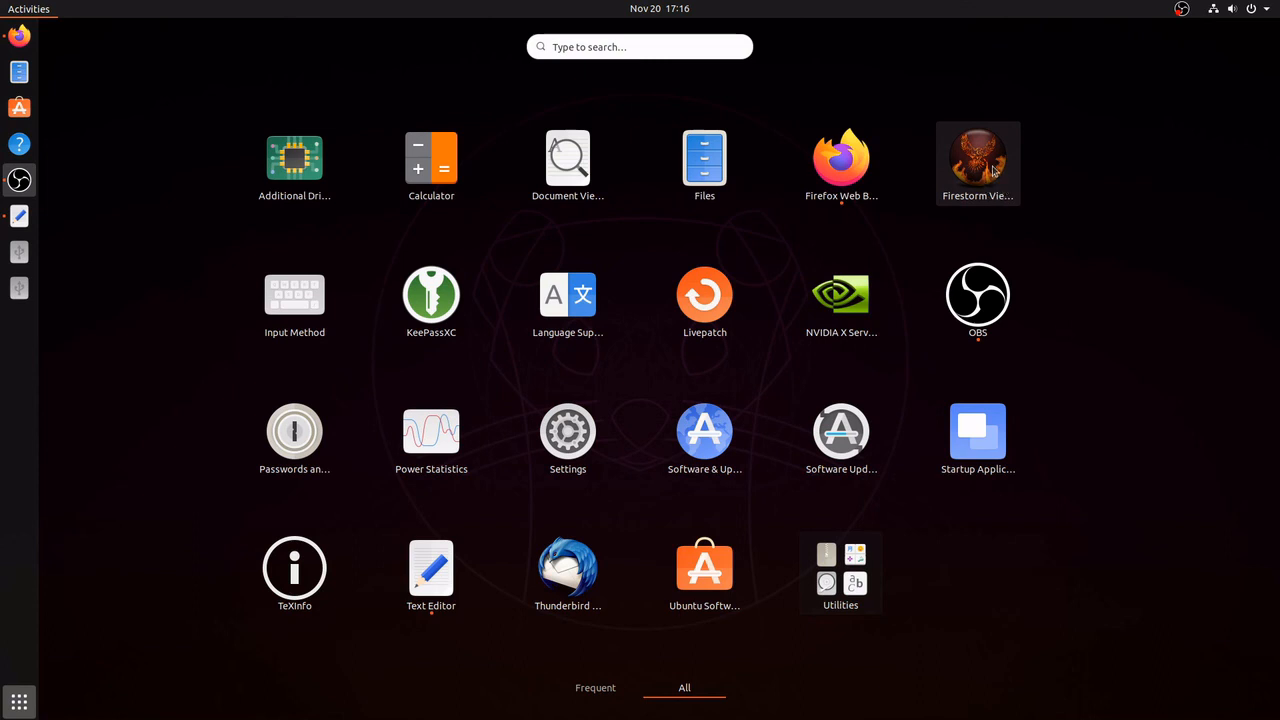
pyautogui.moveTo(990, 172)
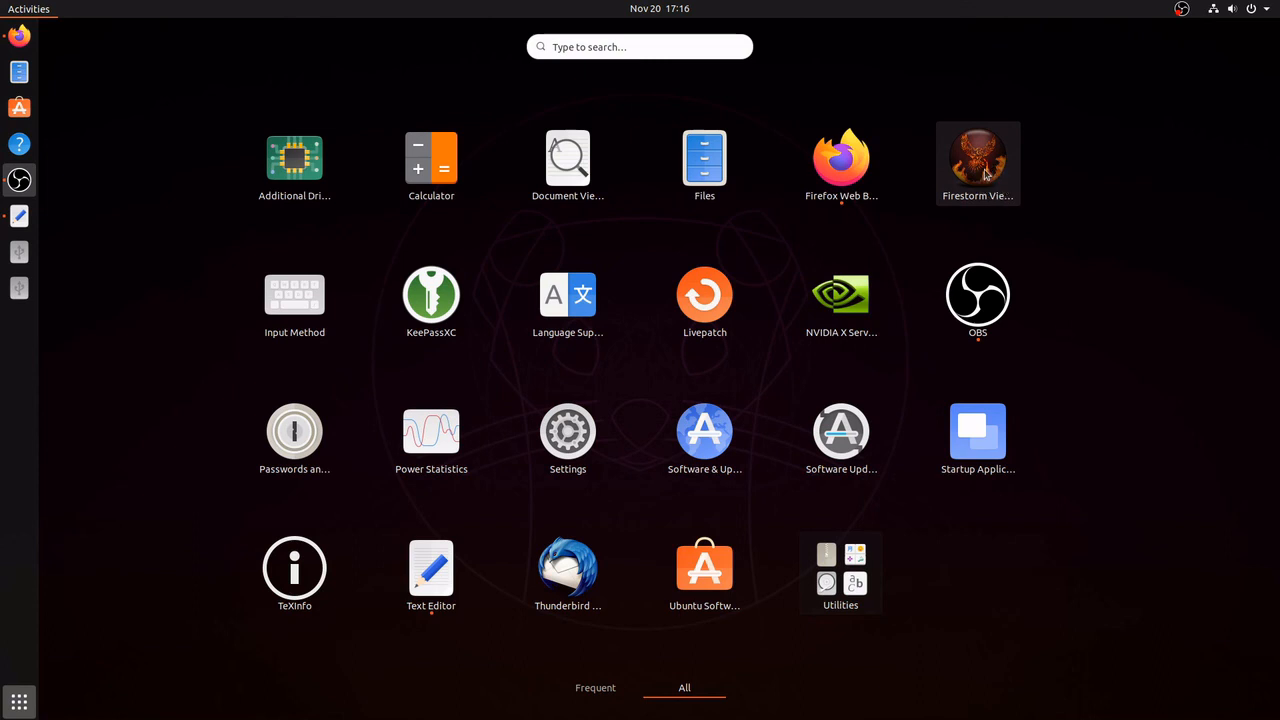
pyautogui.moveTo(1094, 313)
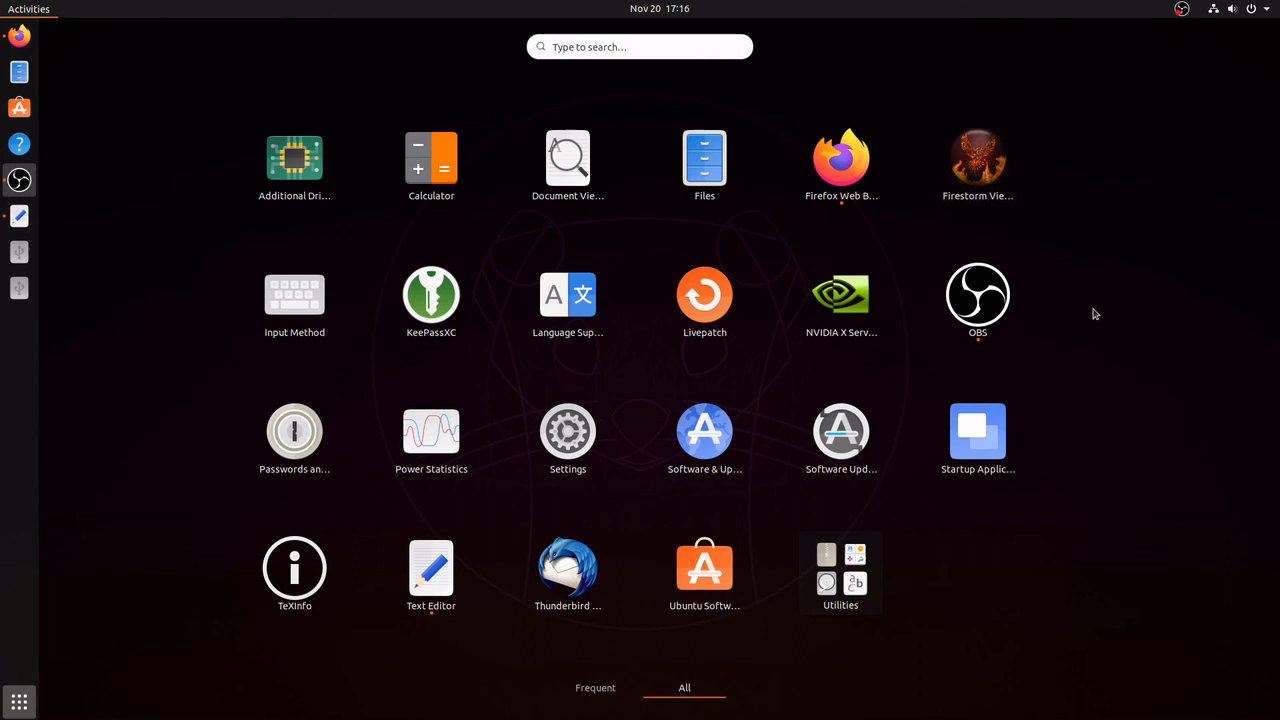
pyautogui.moveTo(1095, 330)
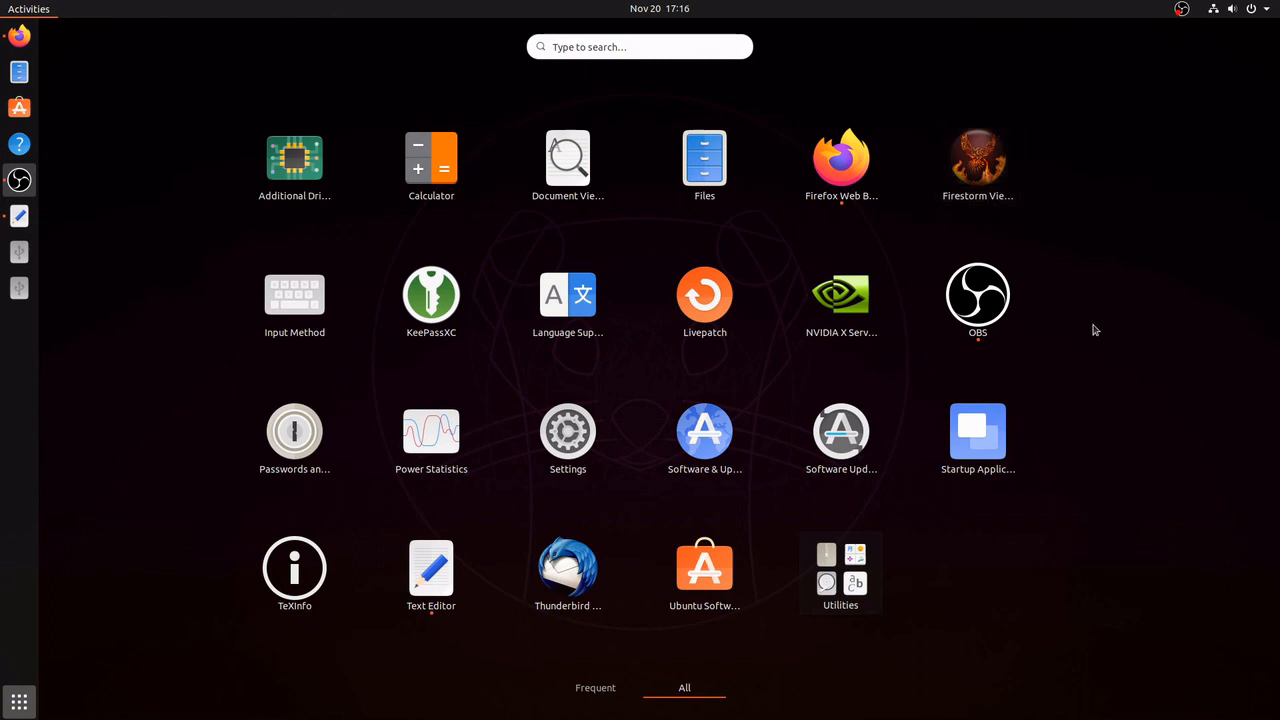